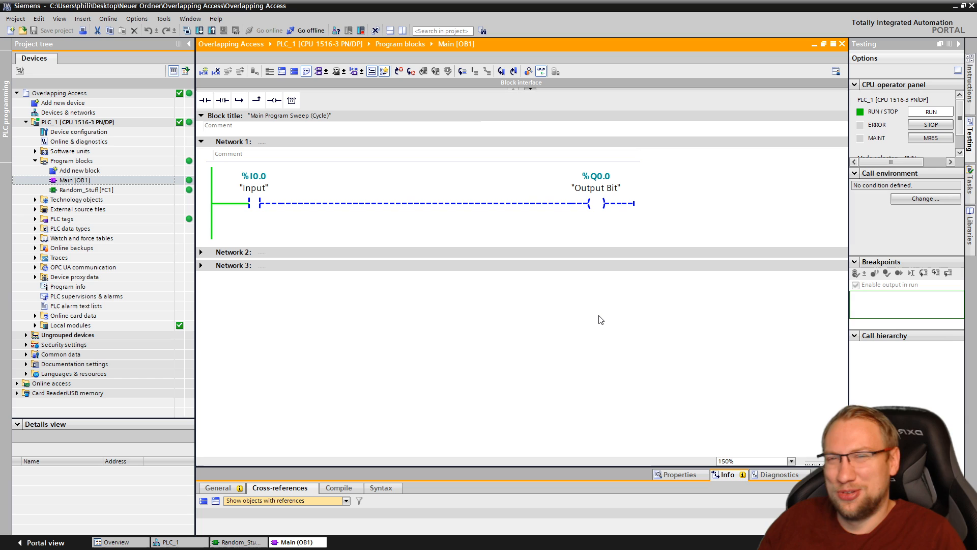
mouse_move(666, 161)
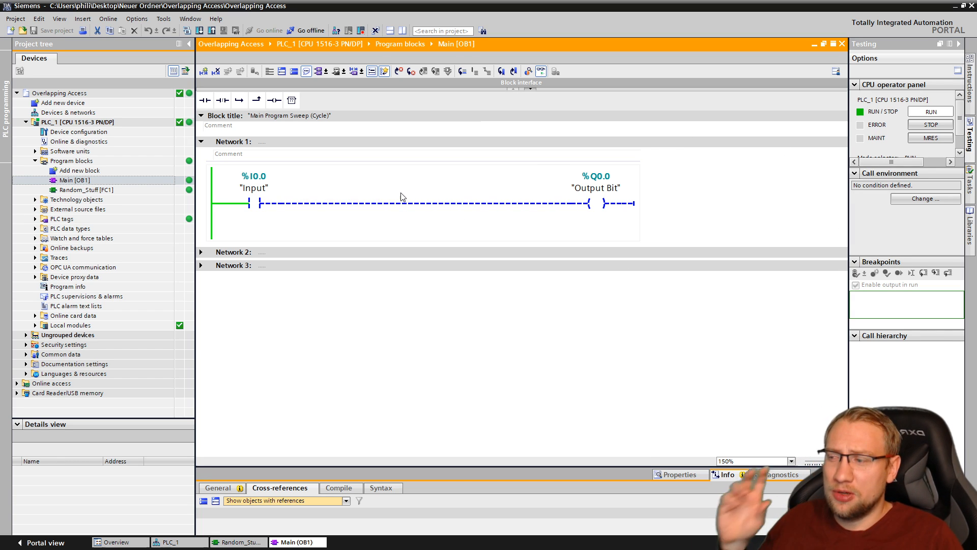
Tick the Input bit in the PLCSIM SIM table, then toggle it off and on again
left_click(253, 189)
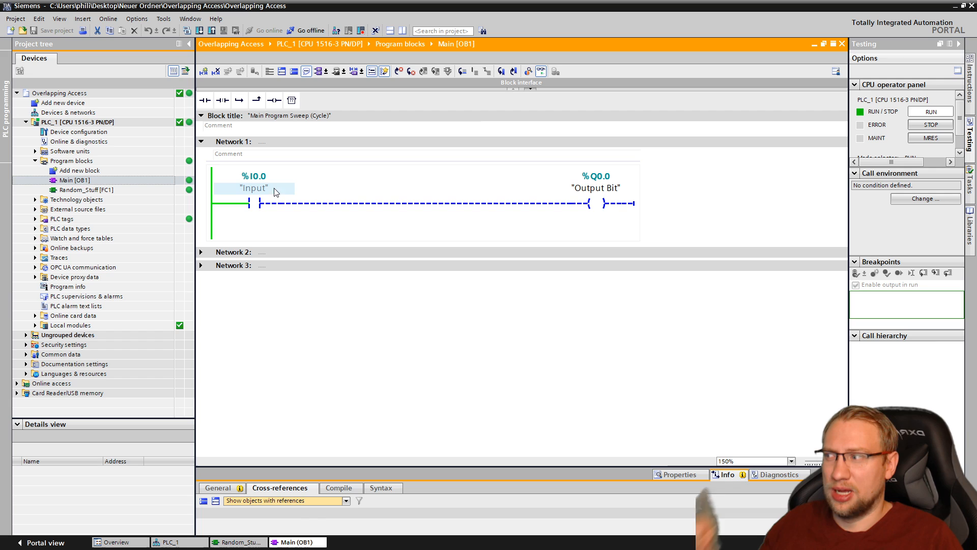
left_click(252, 188)
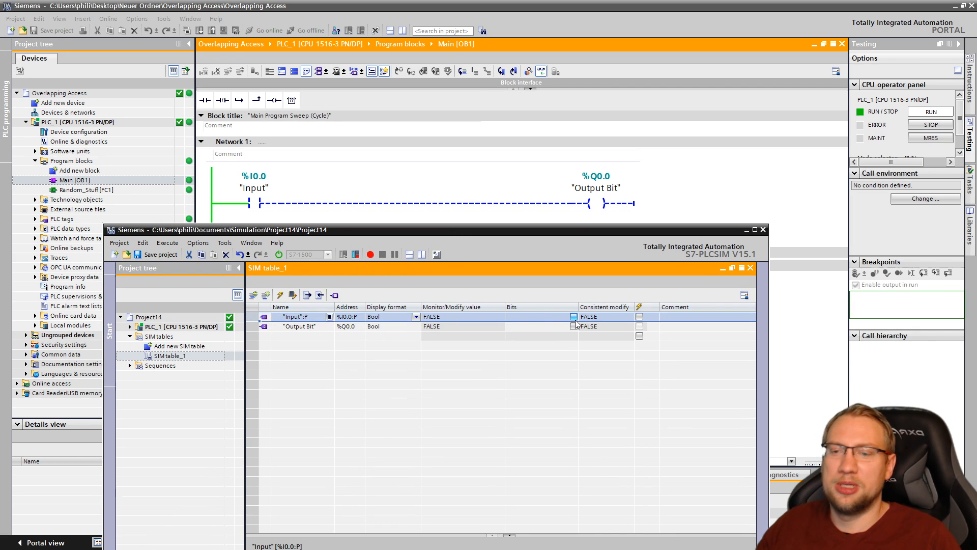
left_click(574, 317)
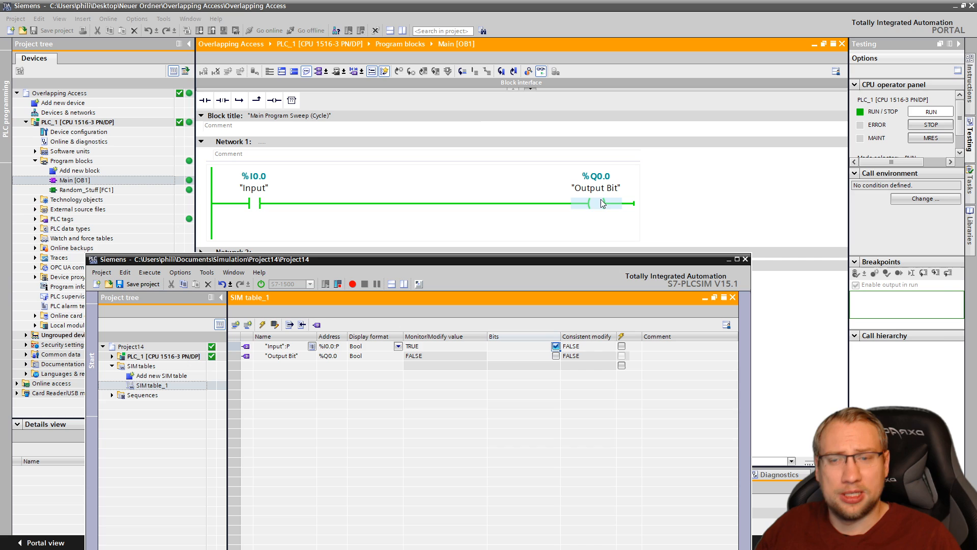
mouse_move(606, 209)
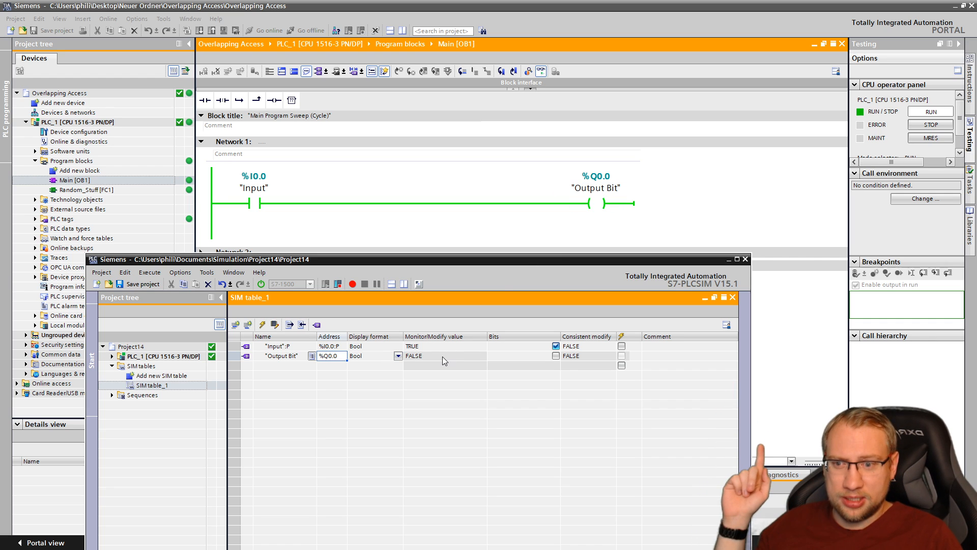
left_click(443, 355)
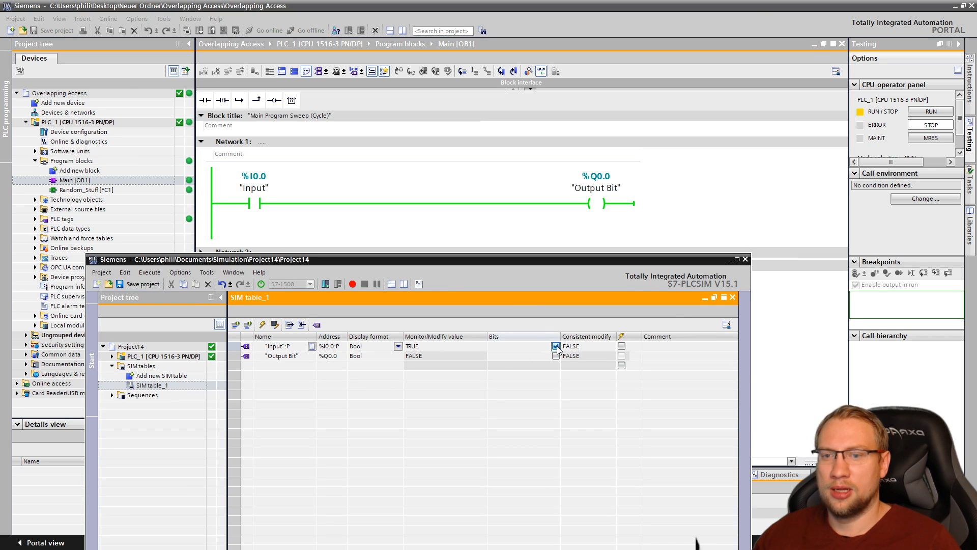
left_click(556, 346)
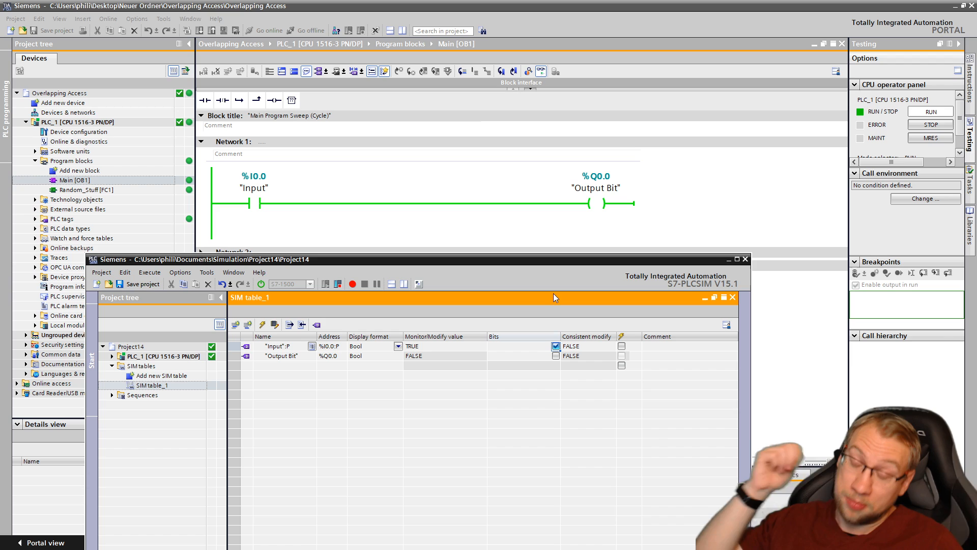
left_click(554, 346)
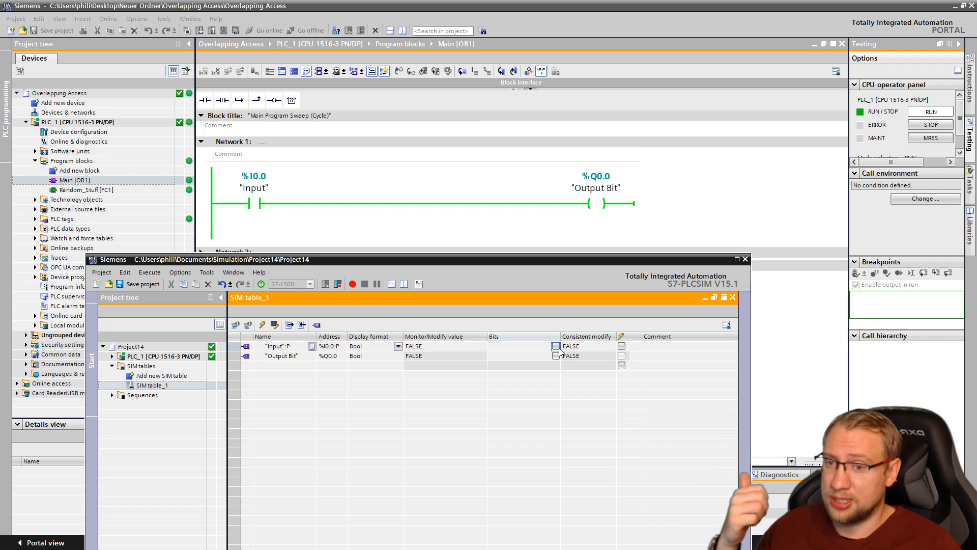
left_click(556, 346)
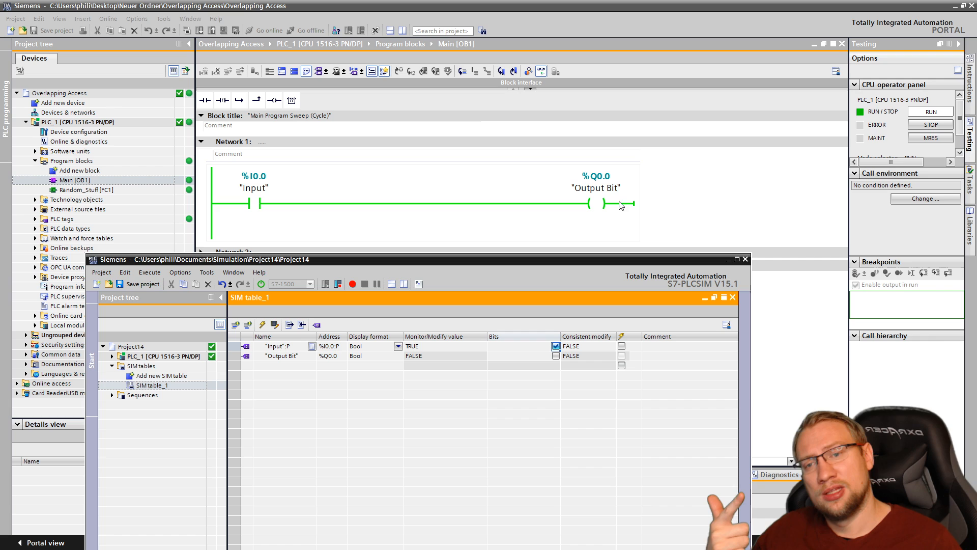
mouse_move(615, 180)
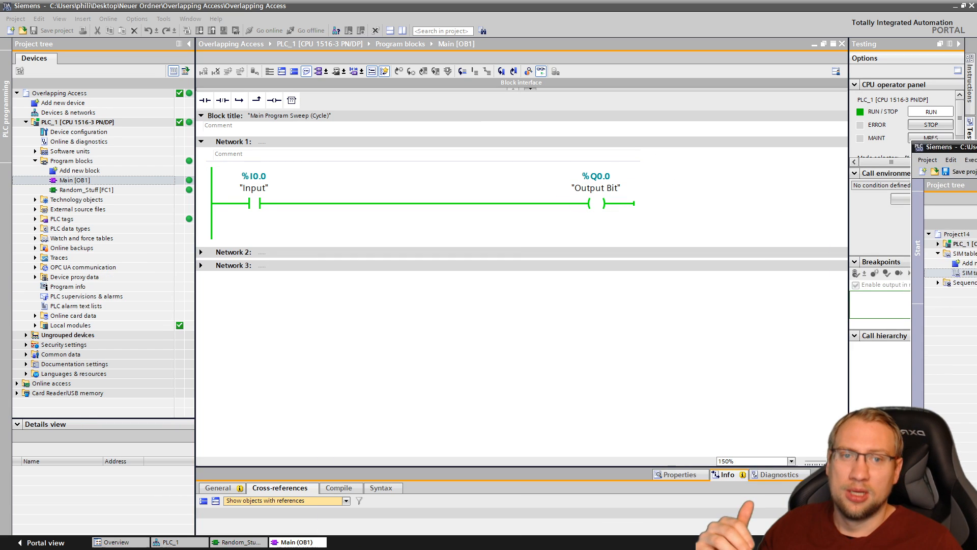
Expand Network 2 to show the FC1 Random_Stuff call, then check Output Bit in PLCSIM
left_click(596, 188)
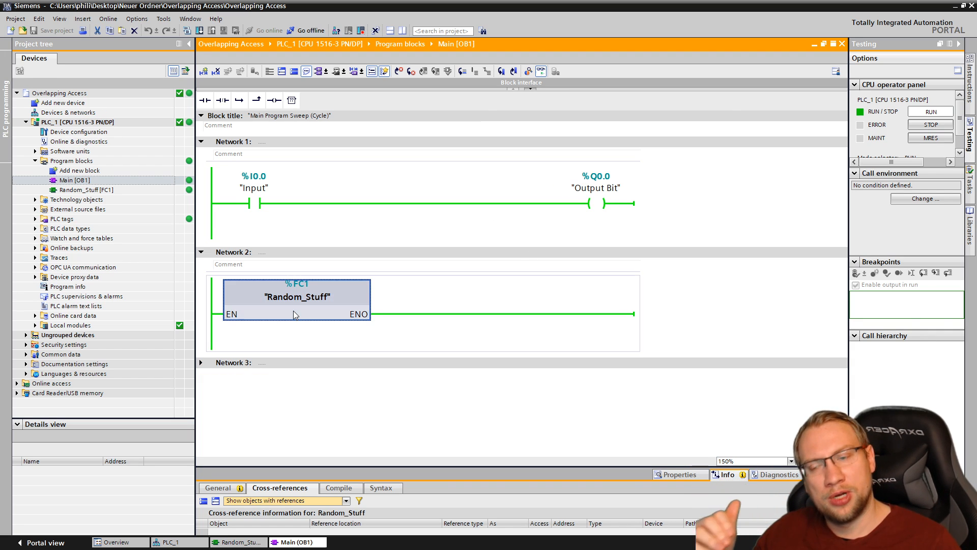
left_click(296, 297)
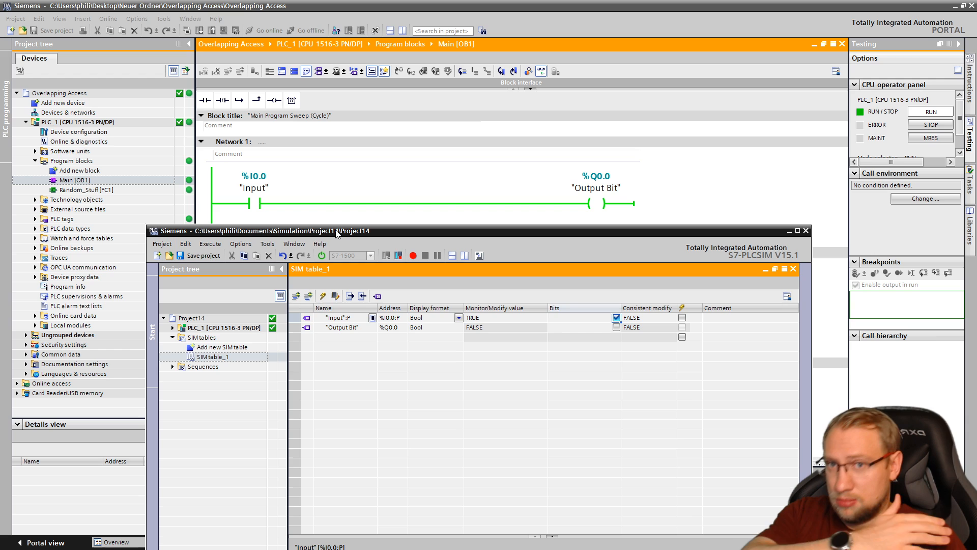
mouse_move(377, 348)
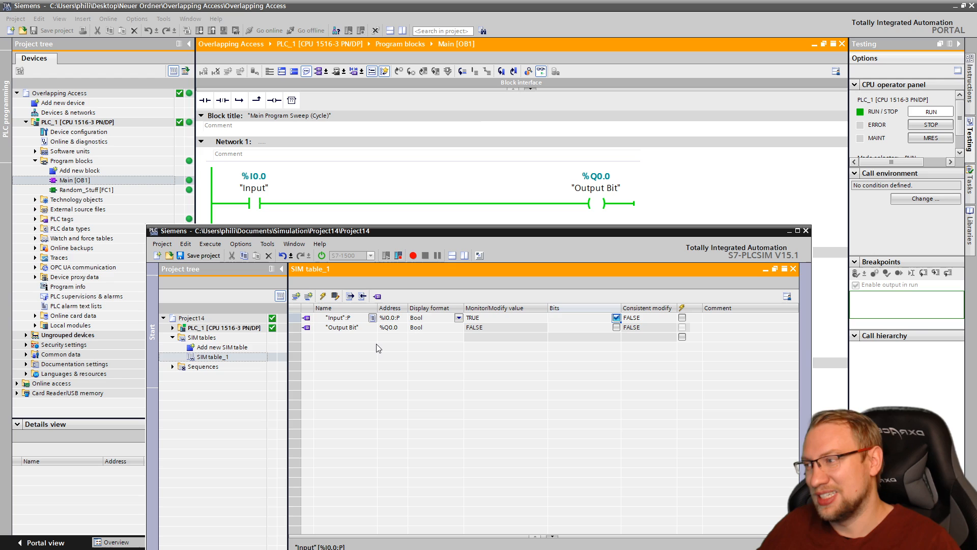
left_click(616, 327)
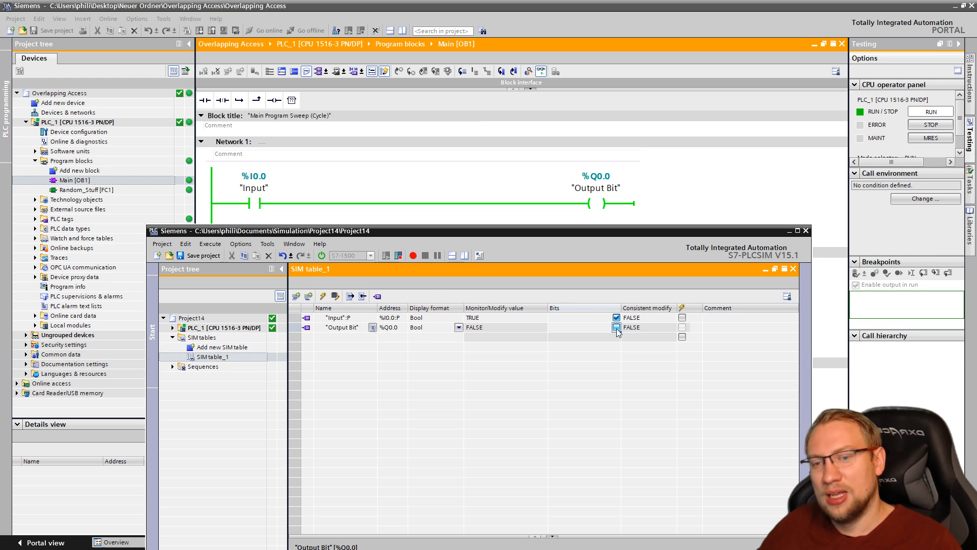
left_click(616, 318)
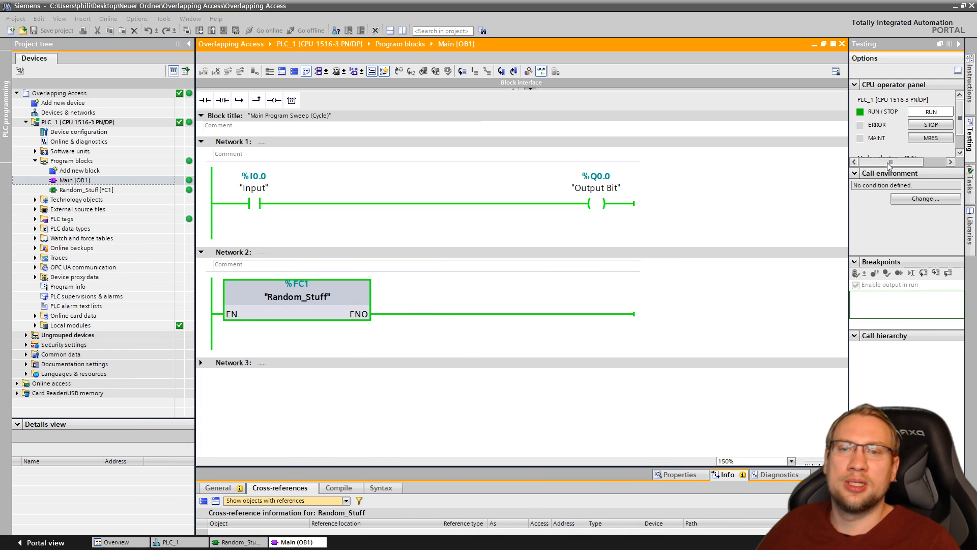
Select the Output Bit coil to list its uses in the Cross-references tab
left_click(595, 188)
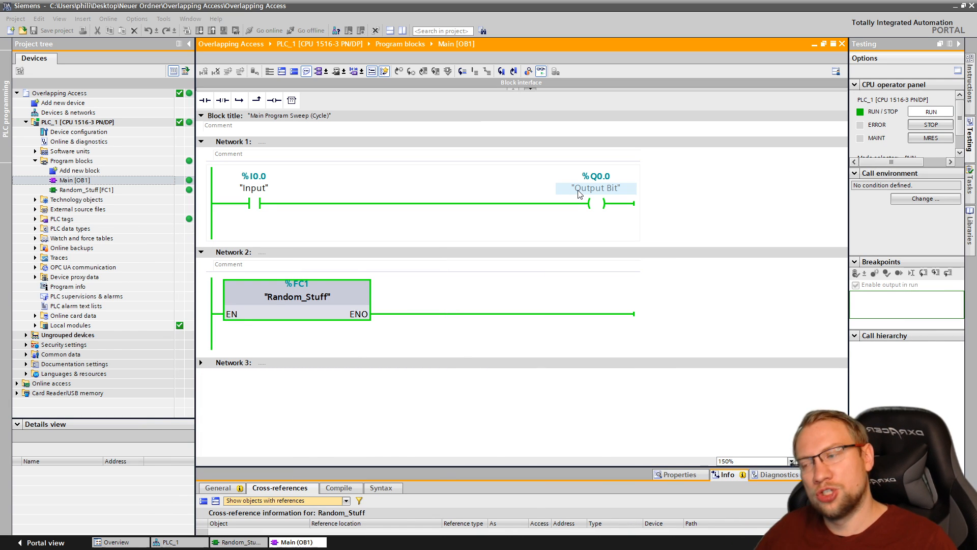
left_click(596, 204)
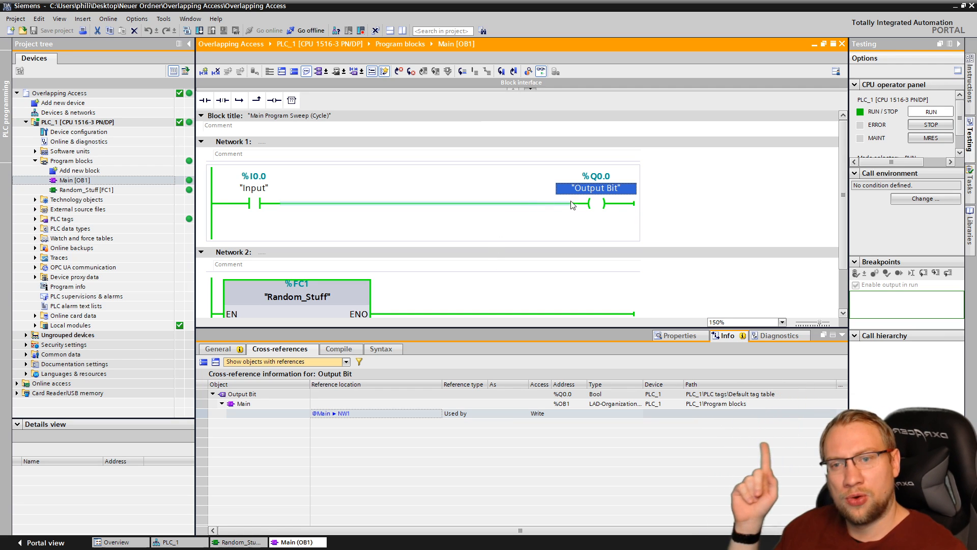
mouse_move(615, 196)
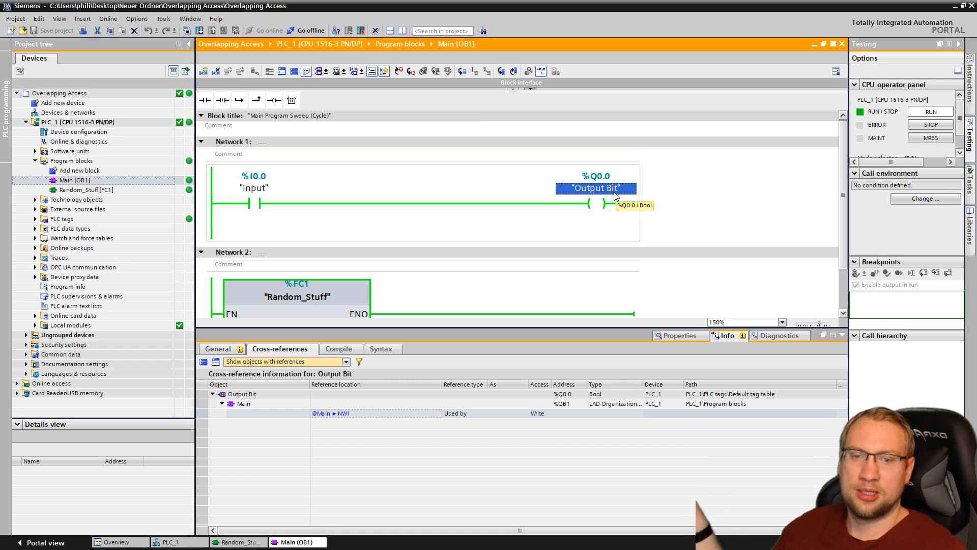
mouse_move(608, 194)
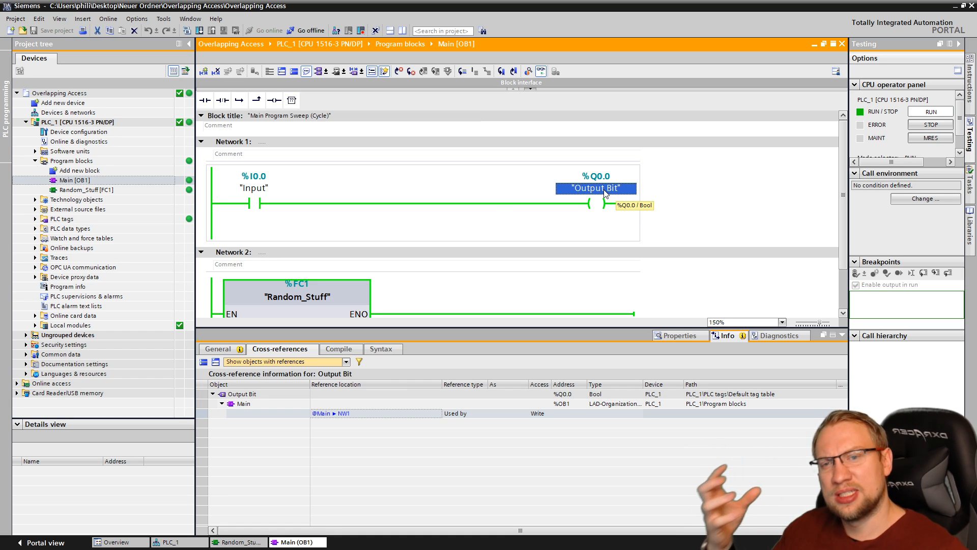
mouse_move(611, 172)
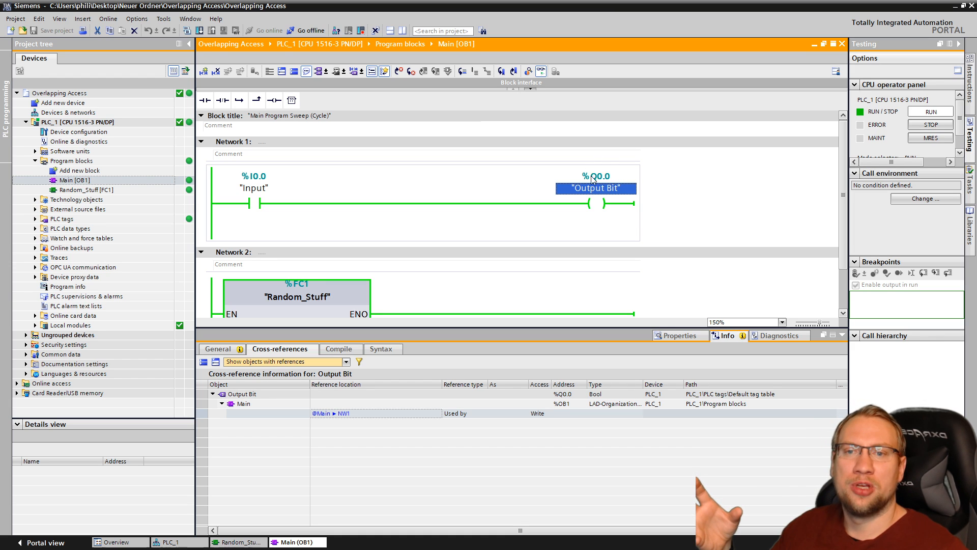
mouse_move(736, 208)
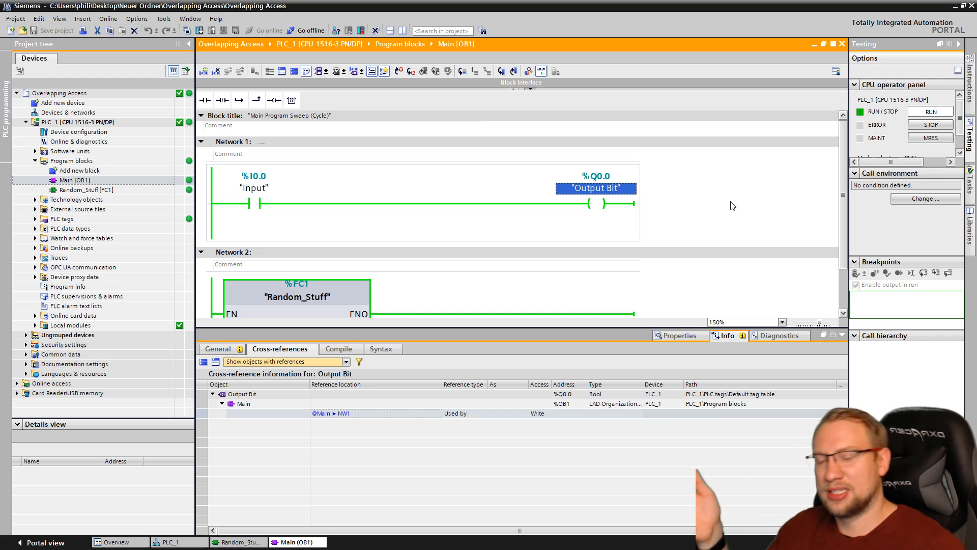
mouse_move(678, 203)
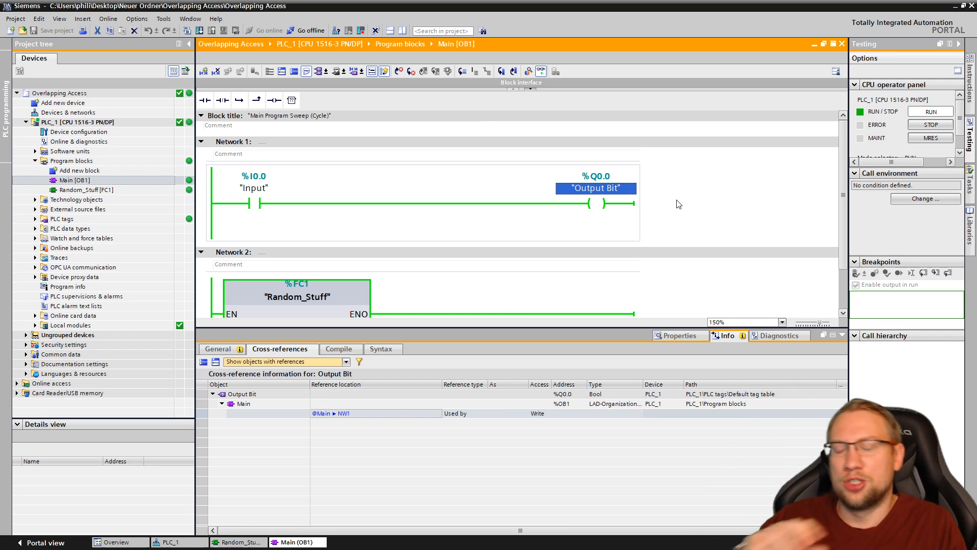
mouse_move(630, 214)
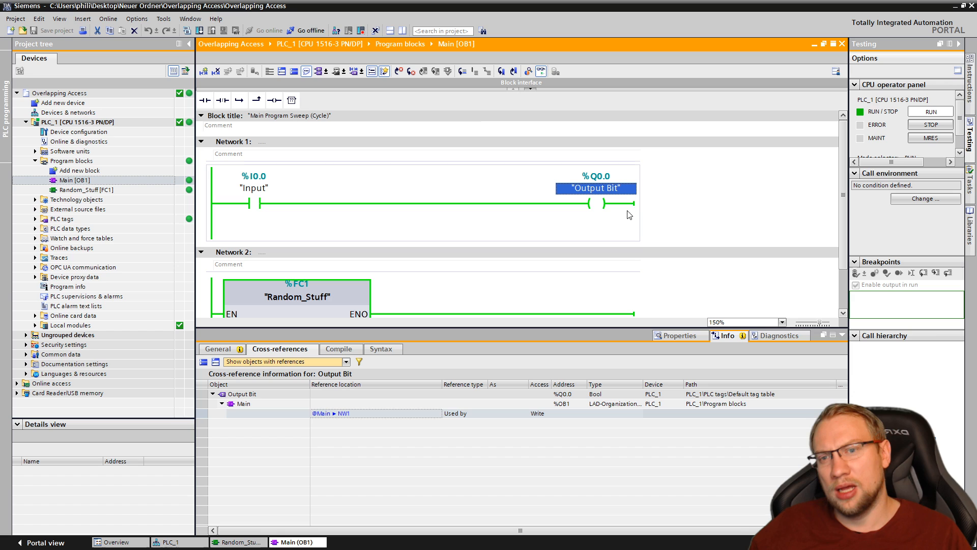
mouse_move(429, 327)
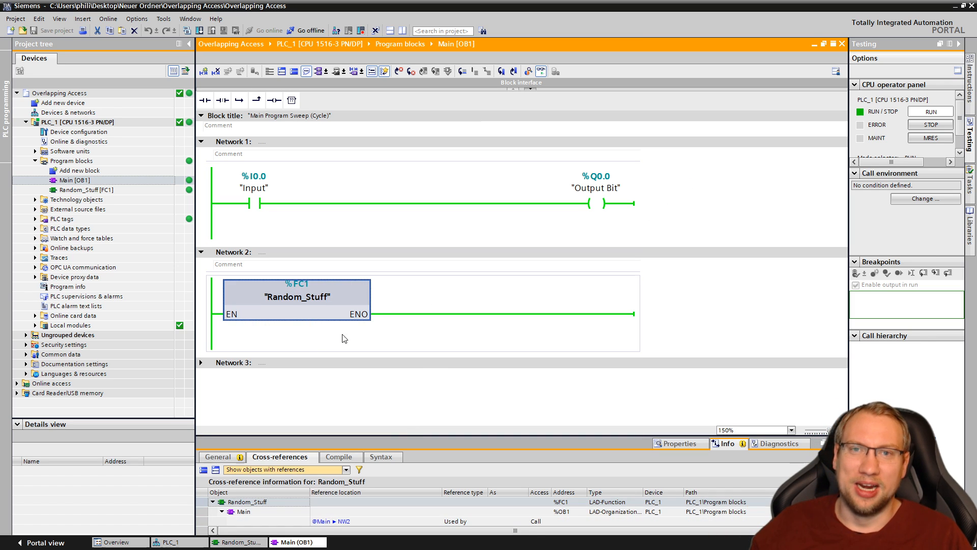
left_click(594, 188)
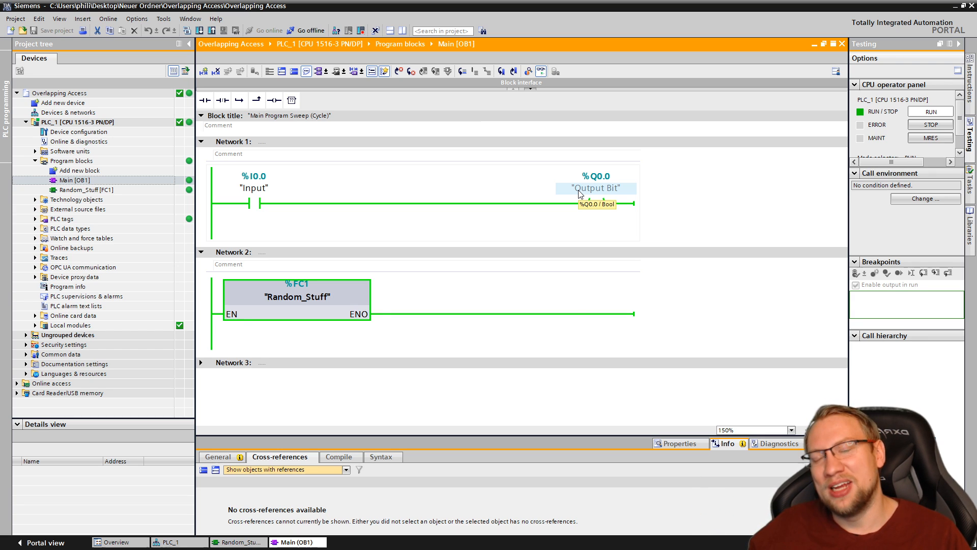
right_click(595, 187)
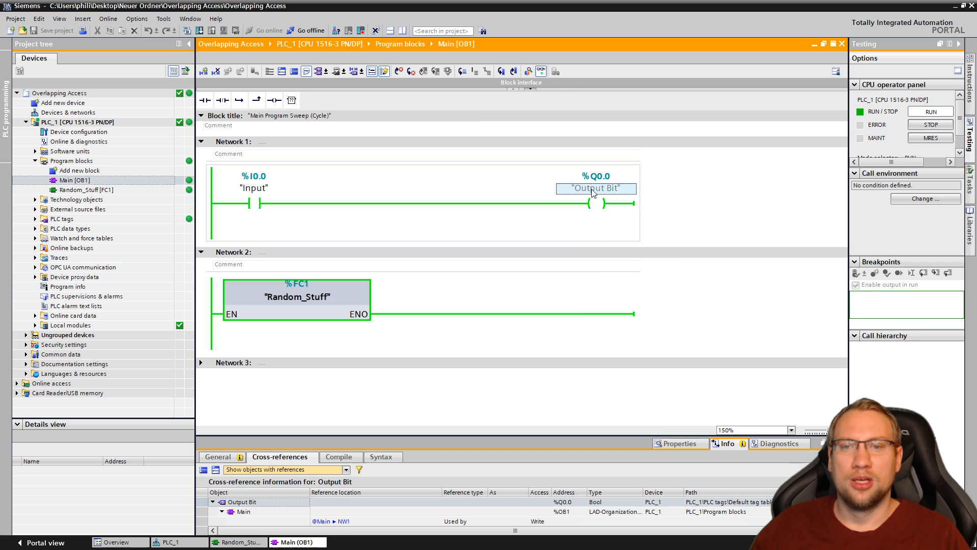
right_click(596, 189)
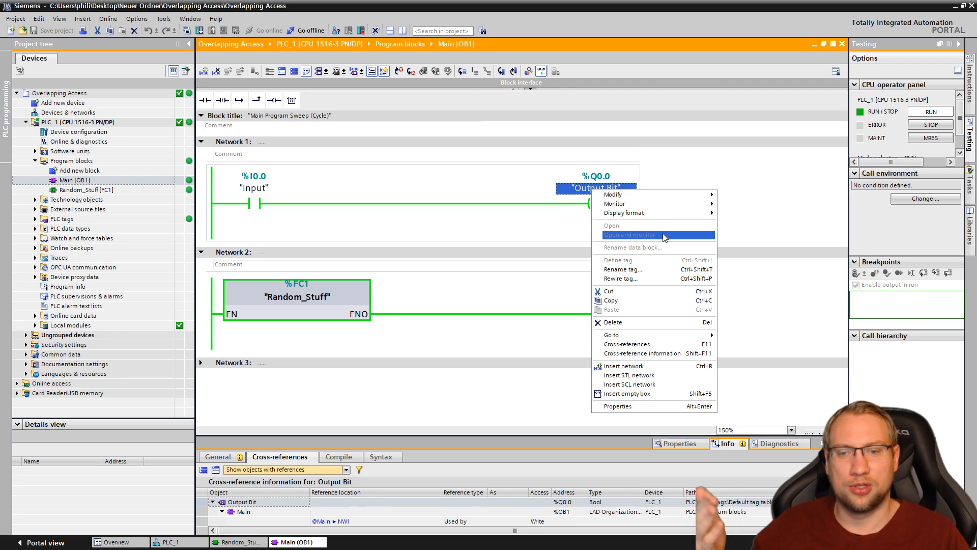
mouse_move(630, 225)
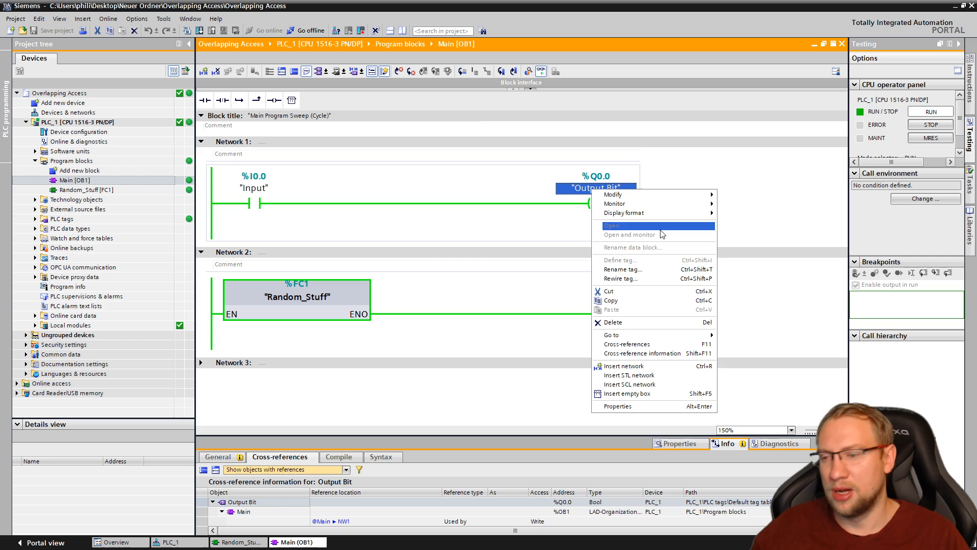
mouse_move(642, 354)
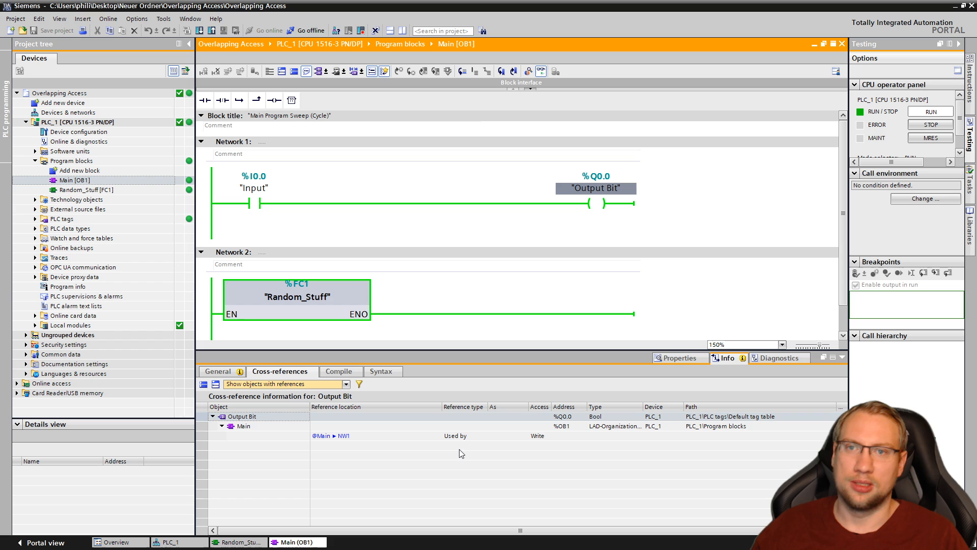
left_click(595, 188)
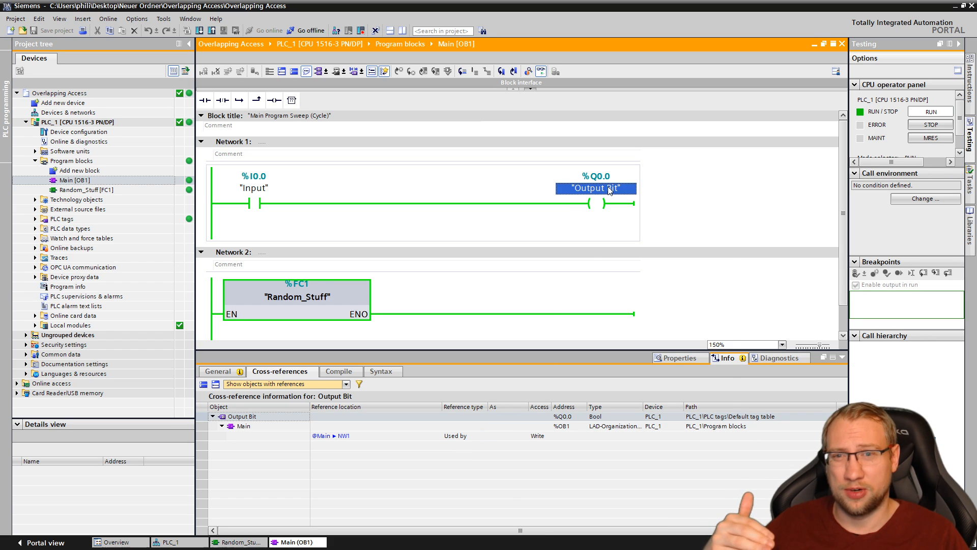
right_click(595, 189)
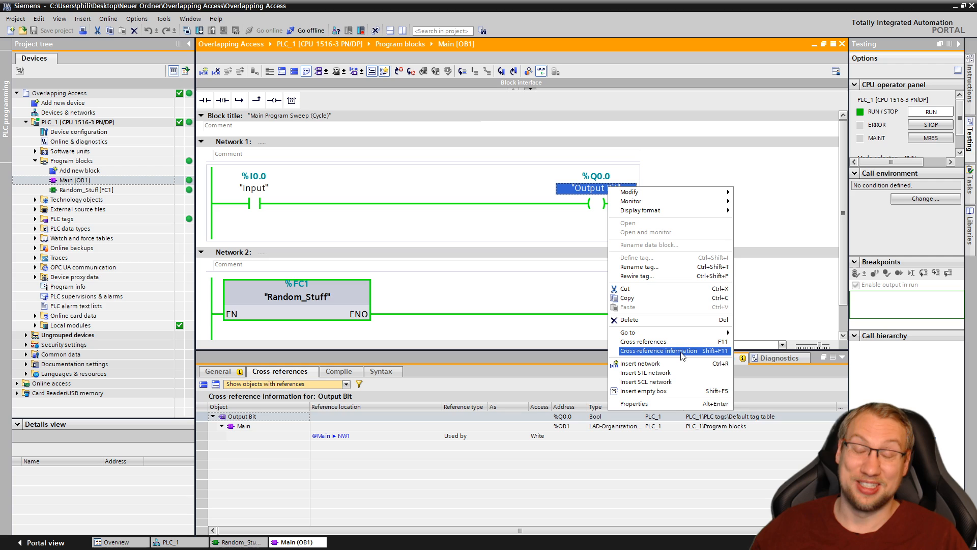
mouse_move(643, 341)
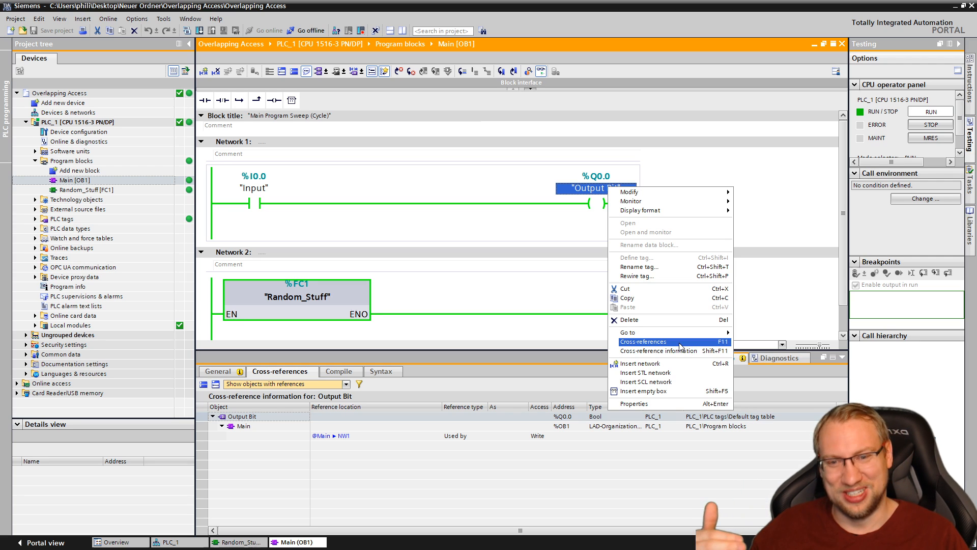
left_click(643, 341)
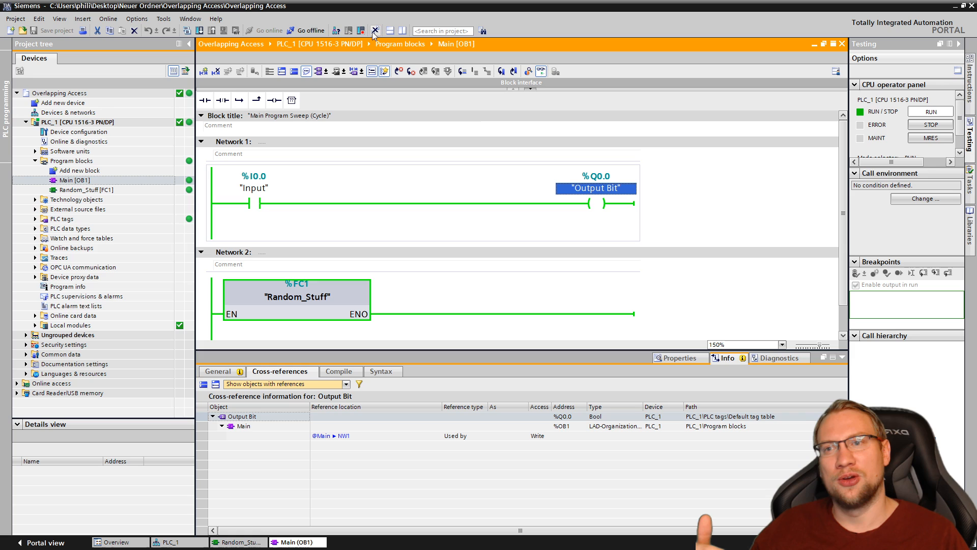
mouse_move(376, 31)
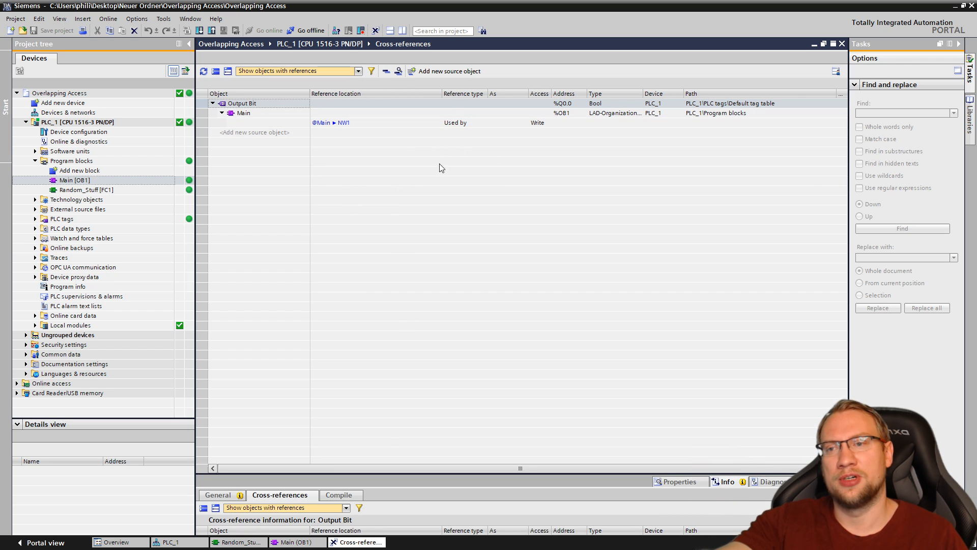
mouse_move(387, 71)
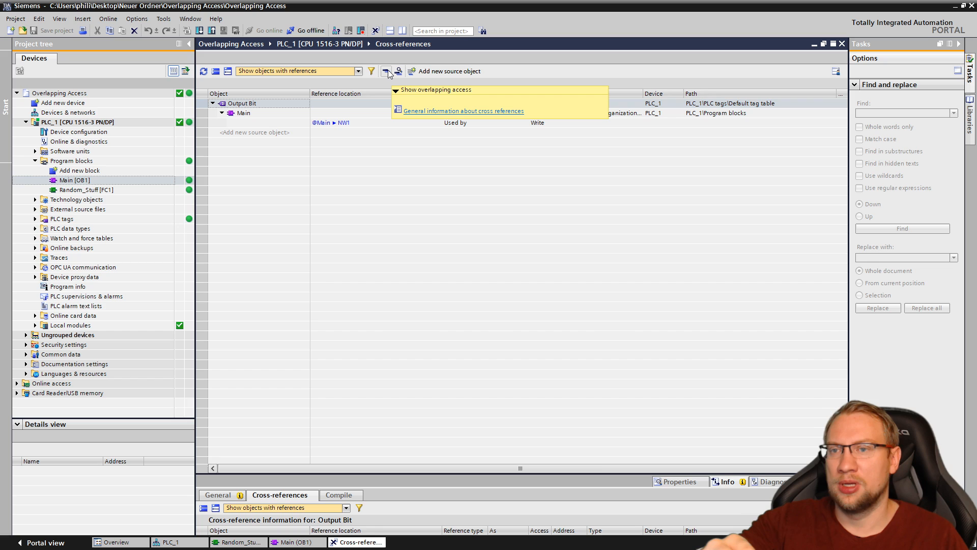
Collapse and re-expand the Output Bit entry in the Cross-references editor
left_click(387, 72)
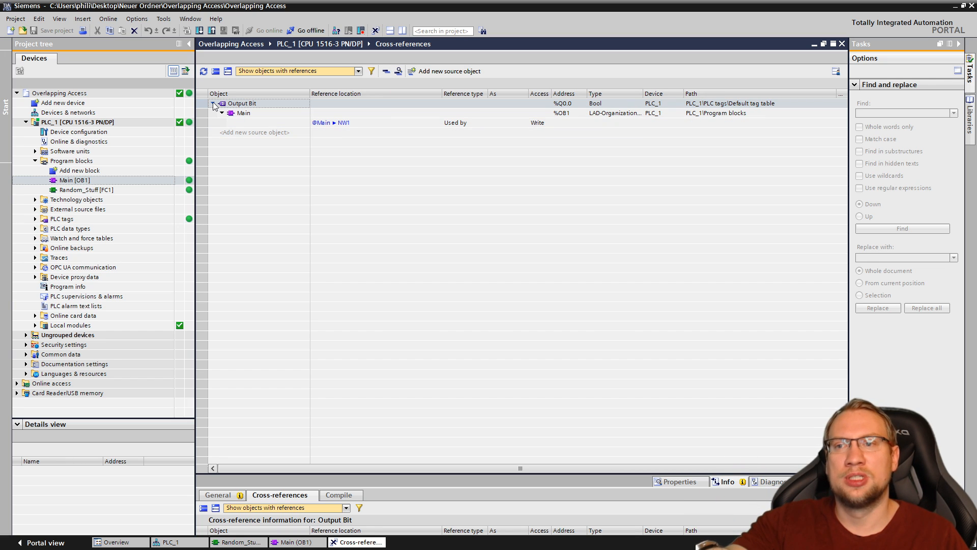
left_click(214, 103)
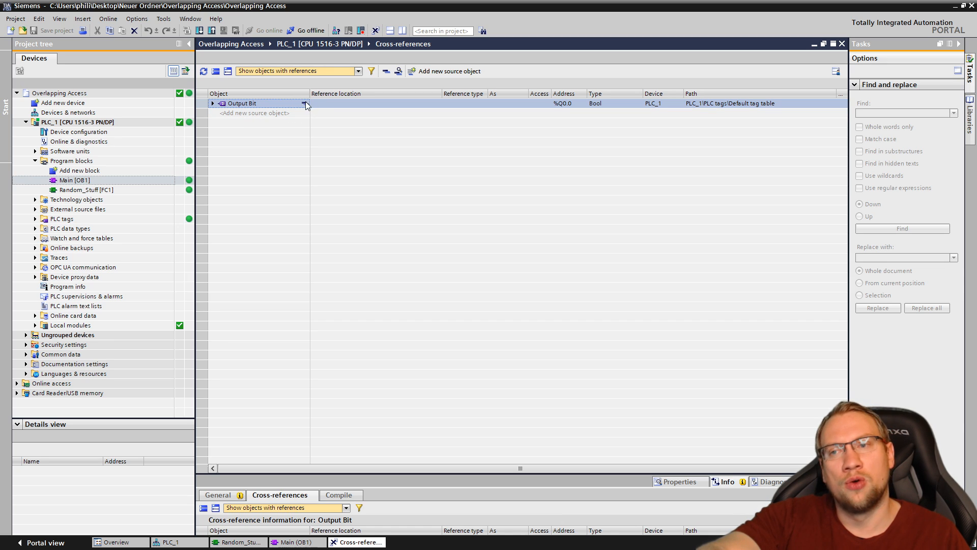
mouse_move(317, 128)
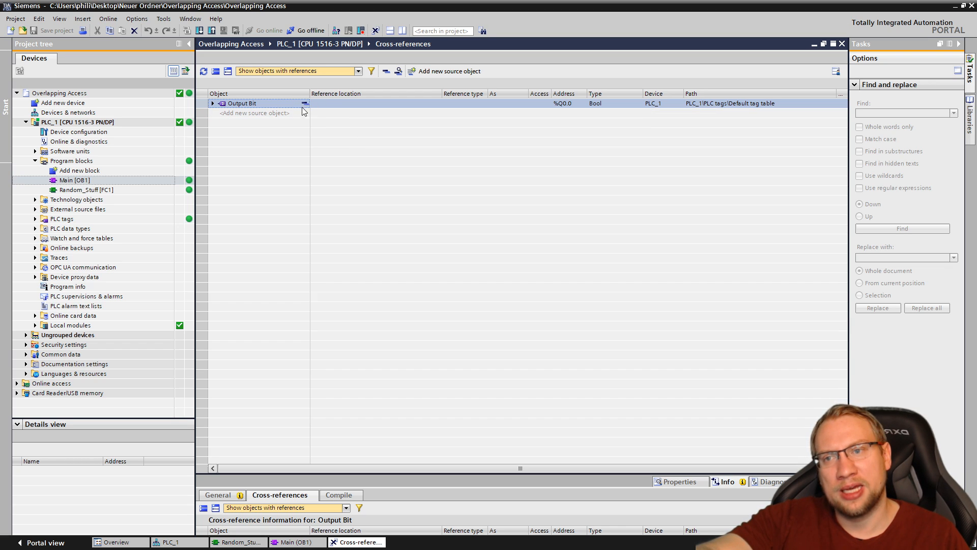
left_click(214, 103)
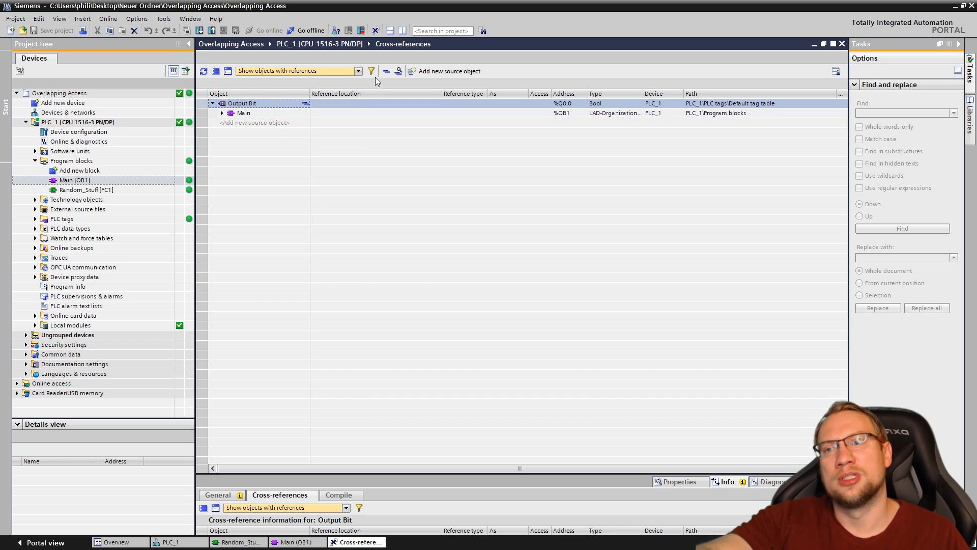
mouse_move(386, 71)
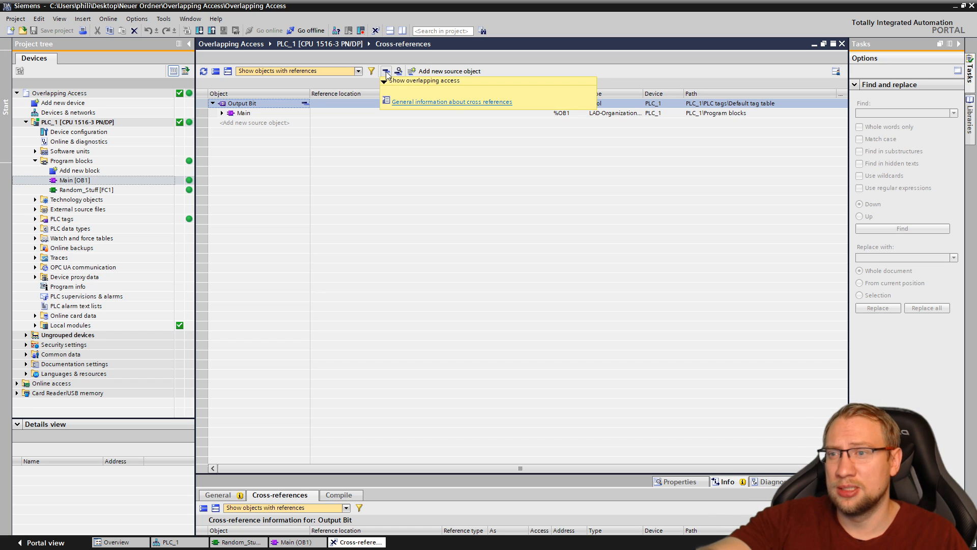
left_click(386, 70)
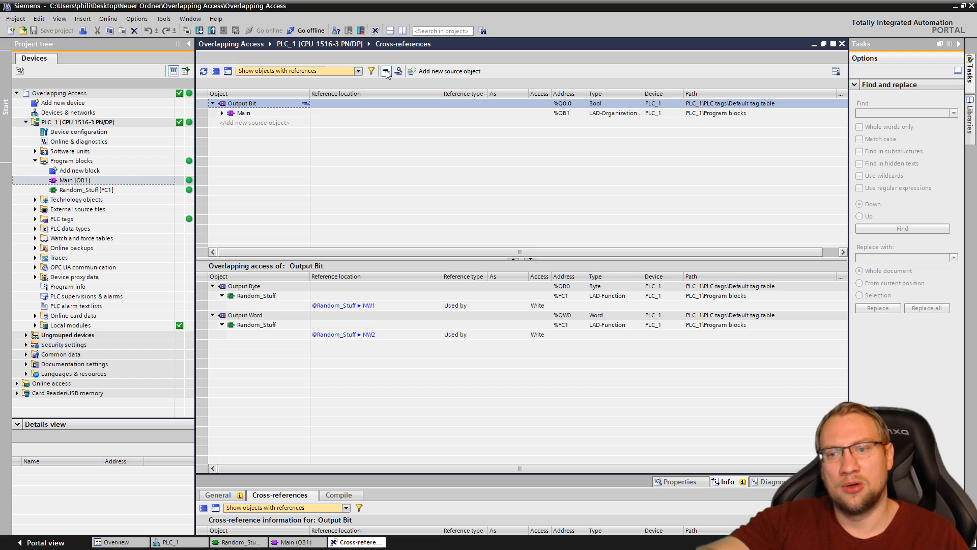
mouse_move(385, 84)
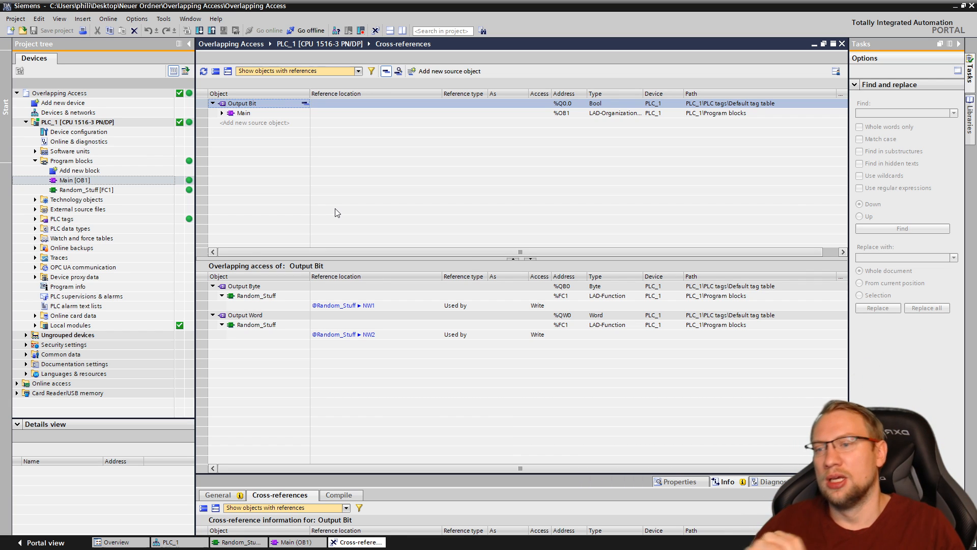
left_click(245, 286)
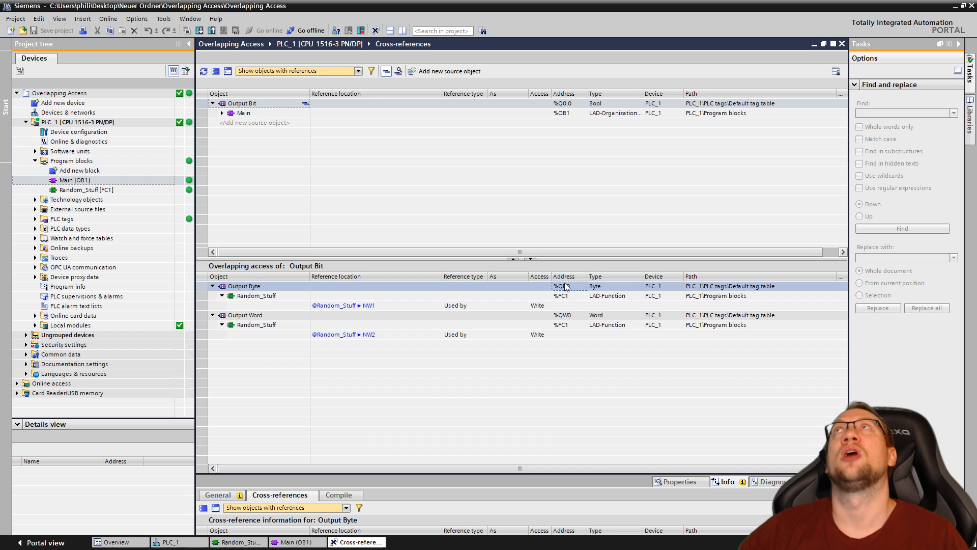
mouse_move(568, 106)
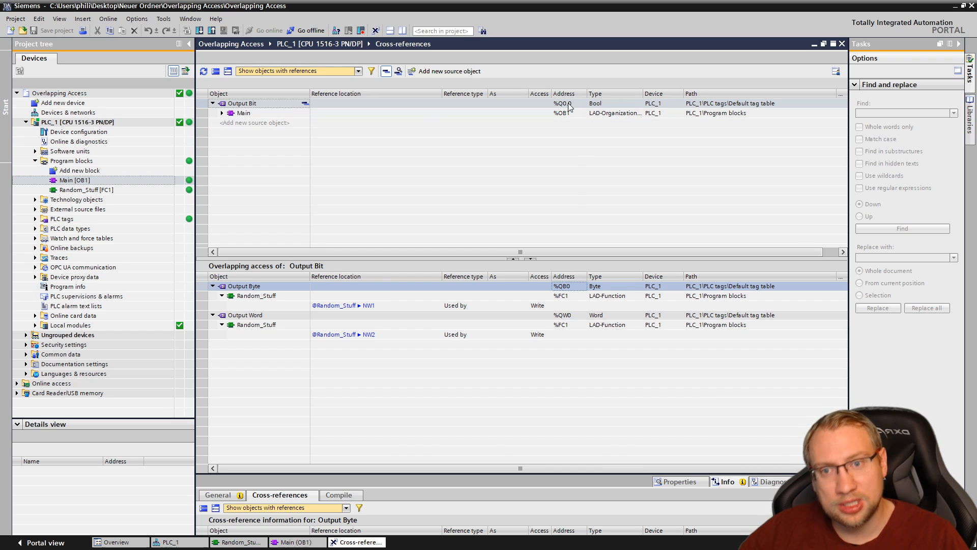
mouse_move(562, 105)
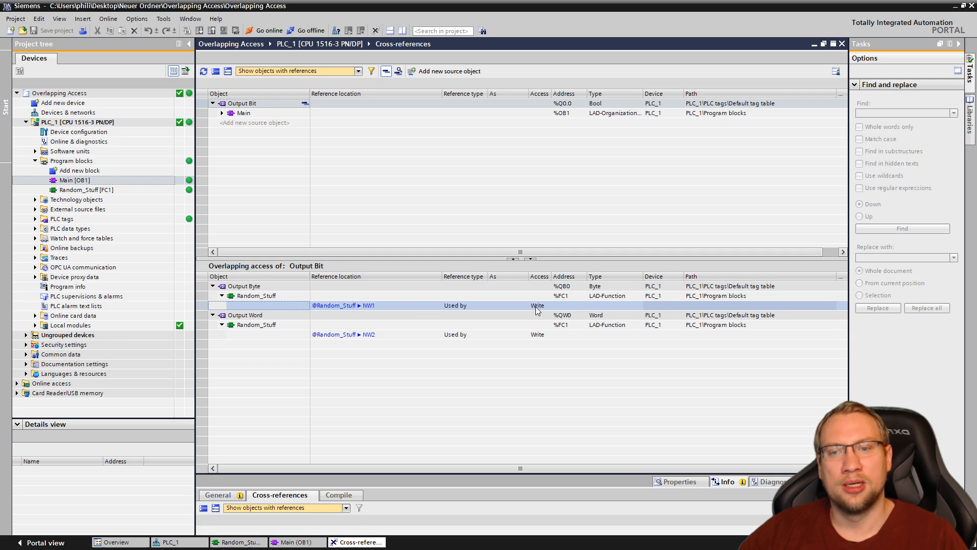
left_click(255, 296)
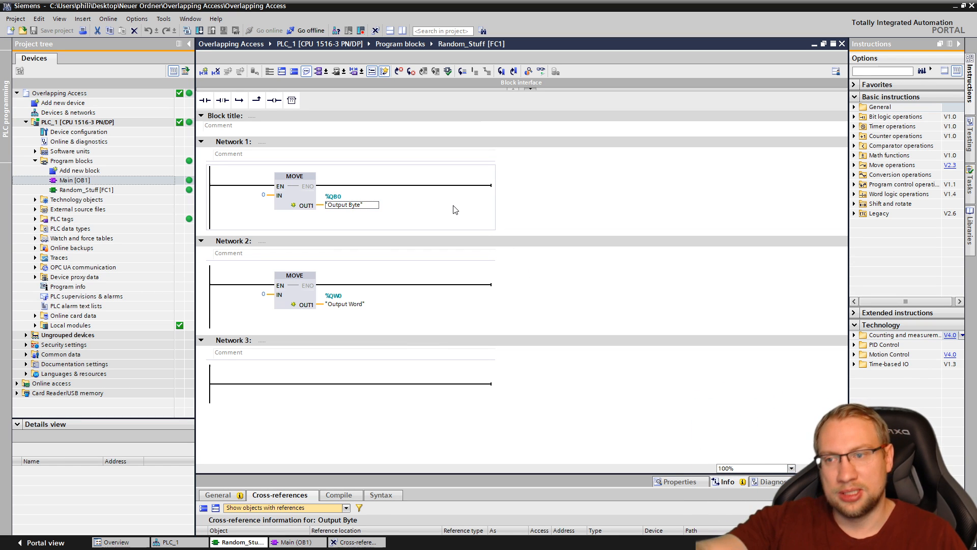
Select the constant 0 and the "Output Byte" OUT1 tag on the first MOVE
left_click(256, 195)
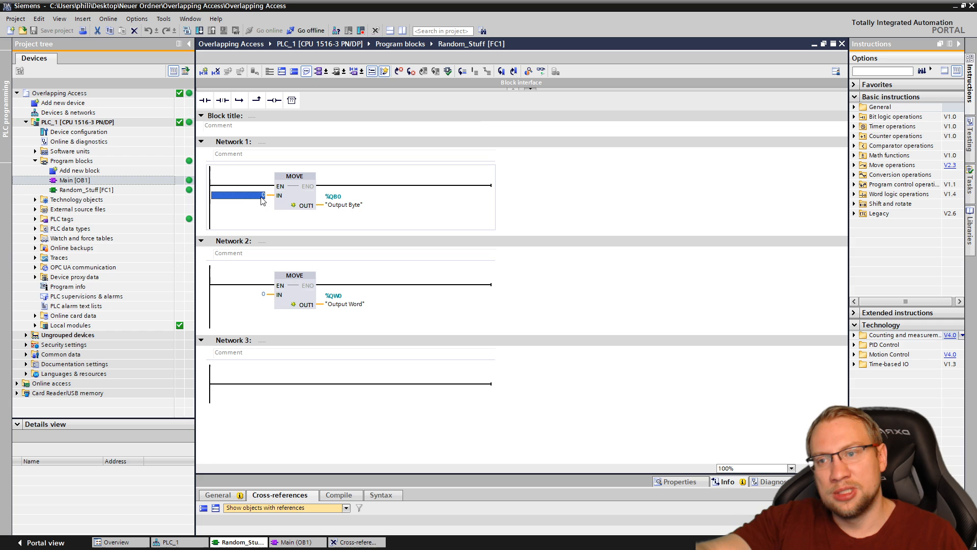
left_click(342, 205)
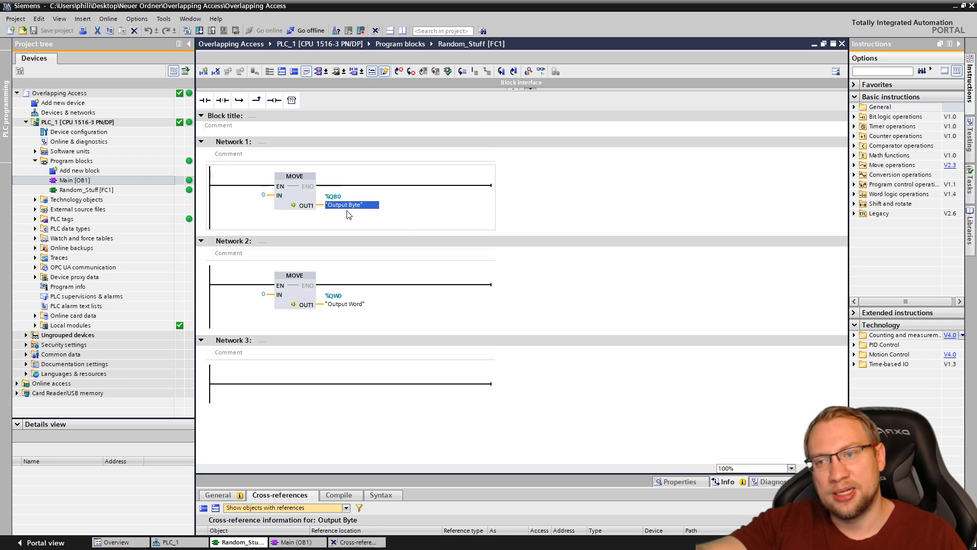
mouse_move(404, 219)
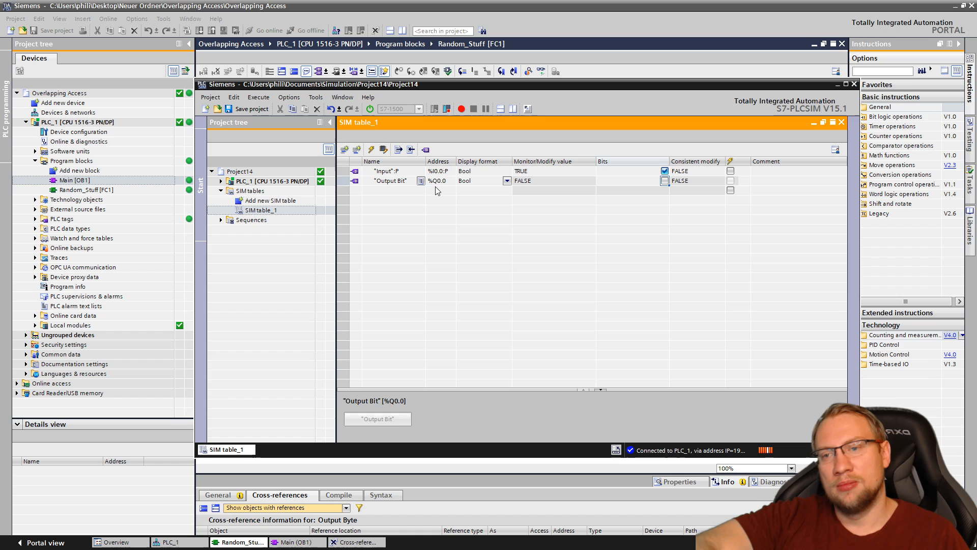
Add QB0 to the SIM table and expand Output Byte to view bits %Q0.0–%Q0.7
type("qb")
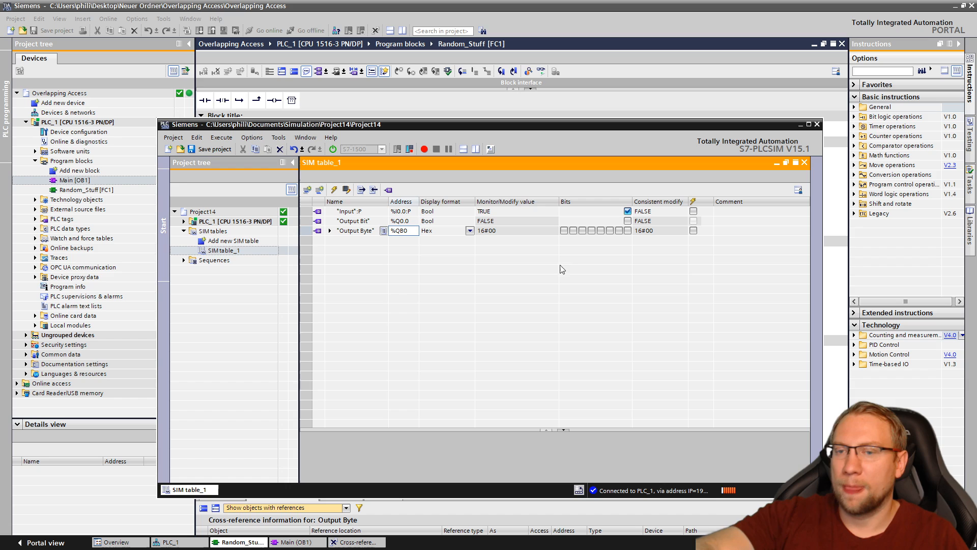
left_click(330, 230)
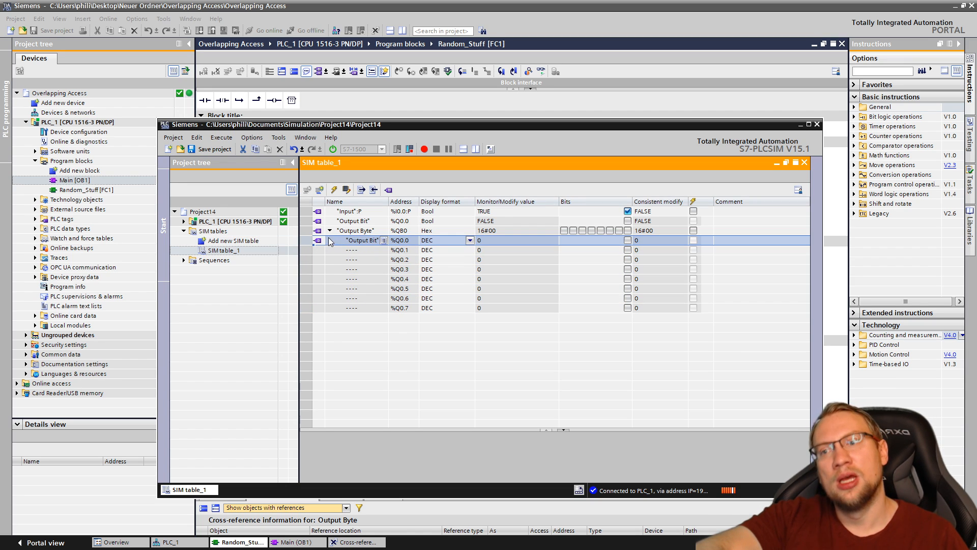
left_click(357, 230)
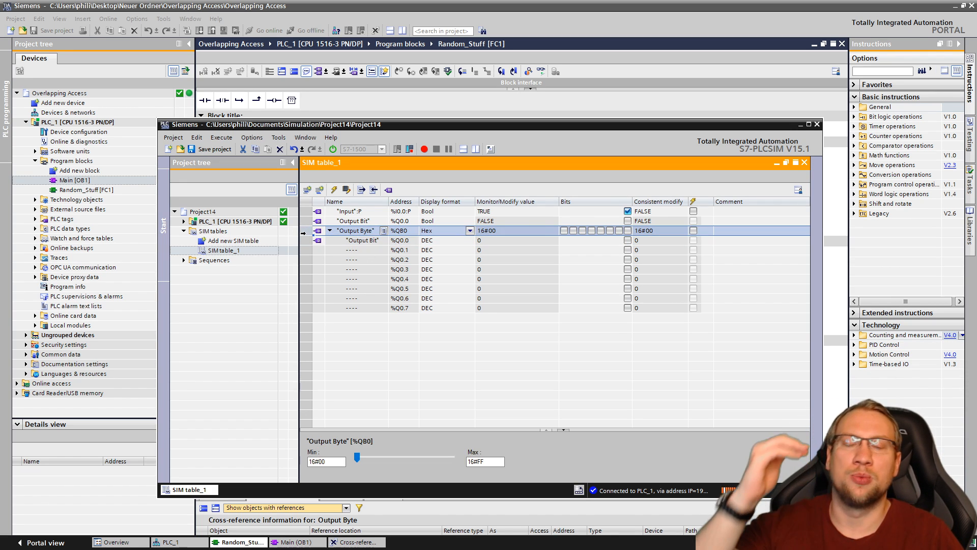
mouse_move(469, 296)
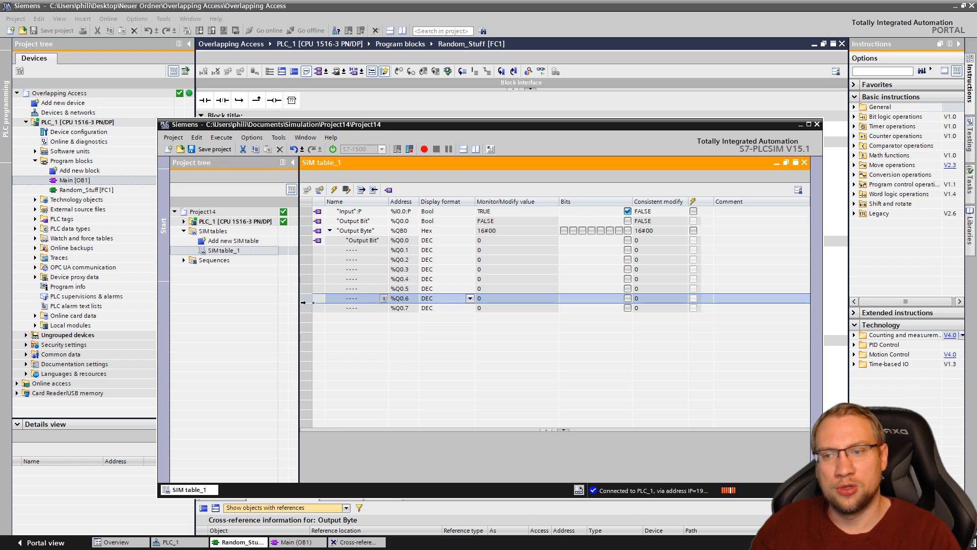
left_click(362, 240)
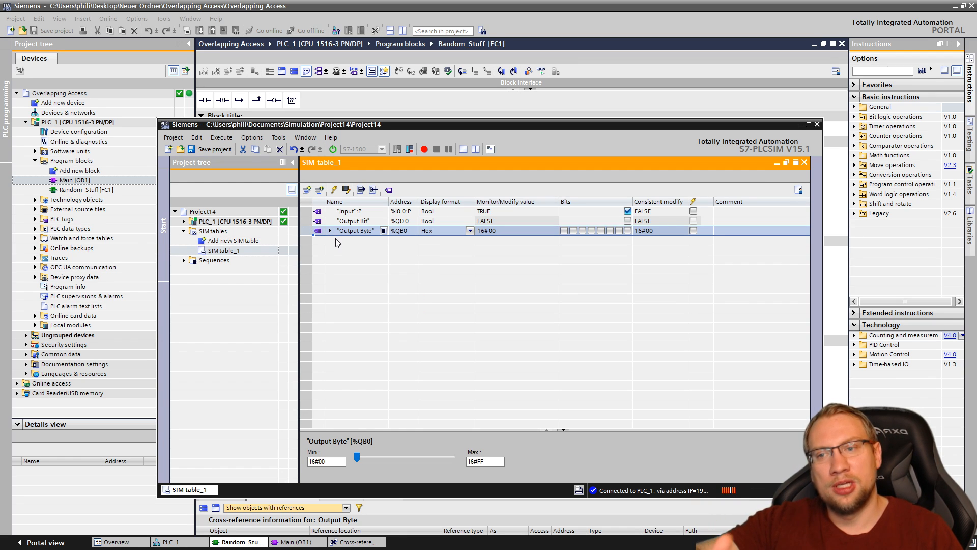
mouse_move(503, 125)
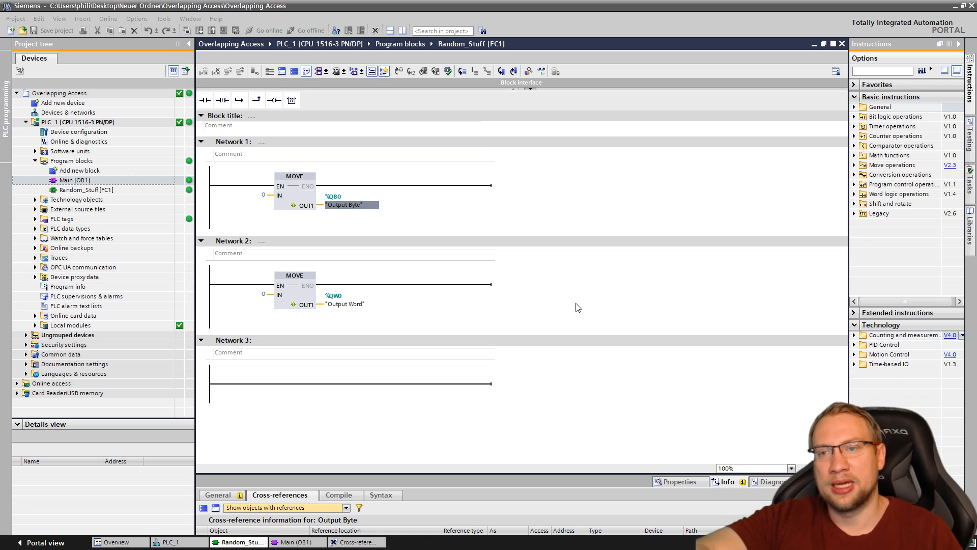
Open cross-references for the Output Byte tag in FC1 and show overlapping Output Word
right_click(353, 206)
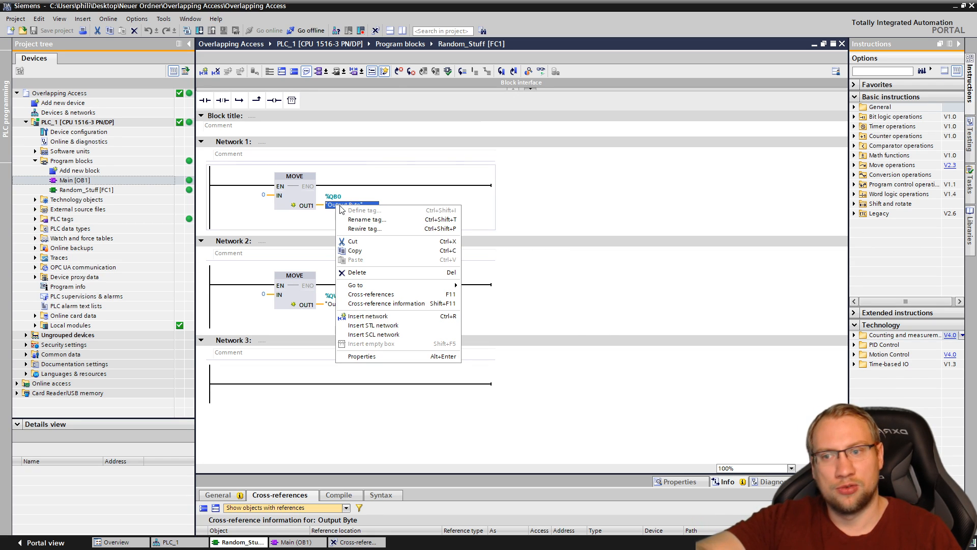
left_click(370, 293)
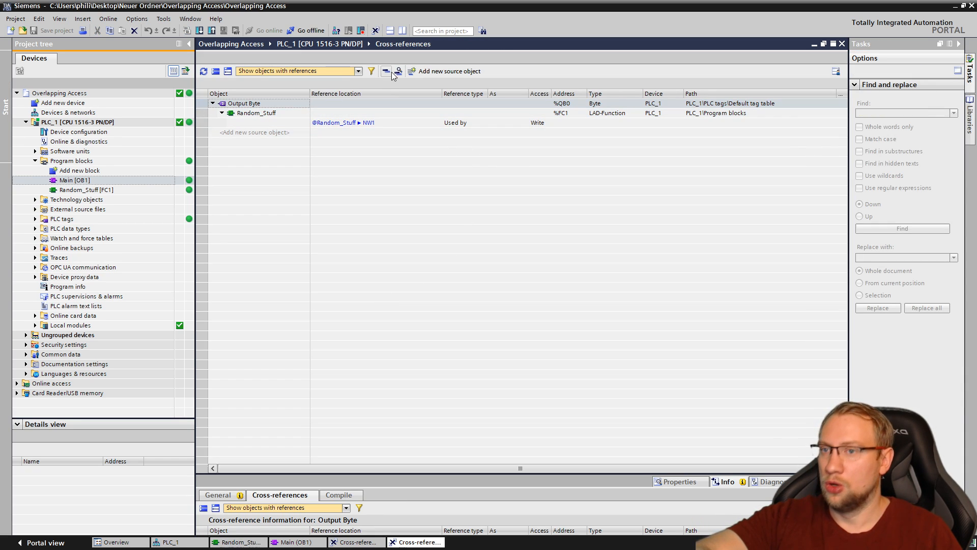
left_click(385, 70)
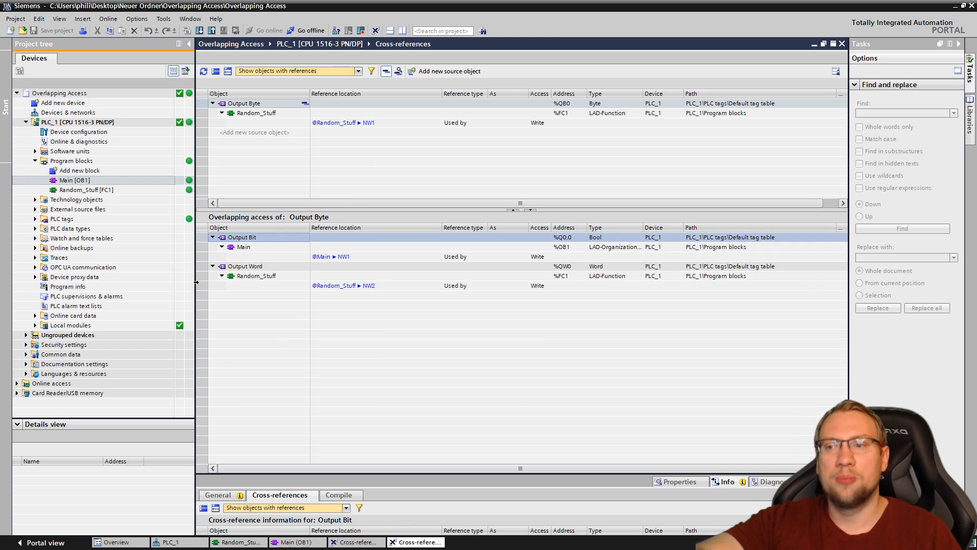
left_click(245, 266)
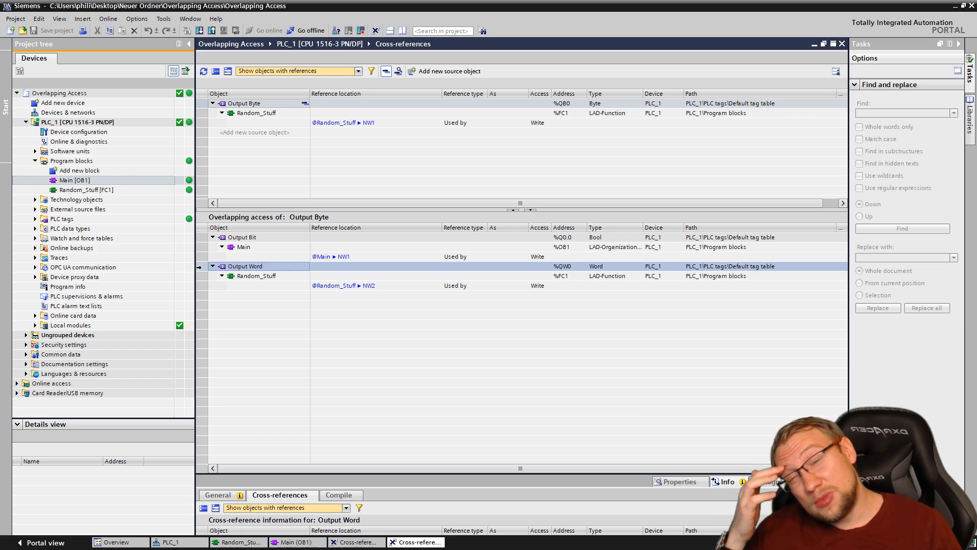
mouse_move(650, 344)
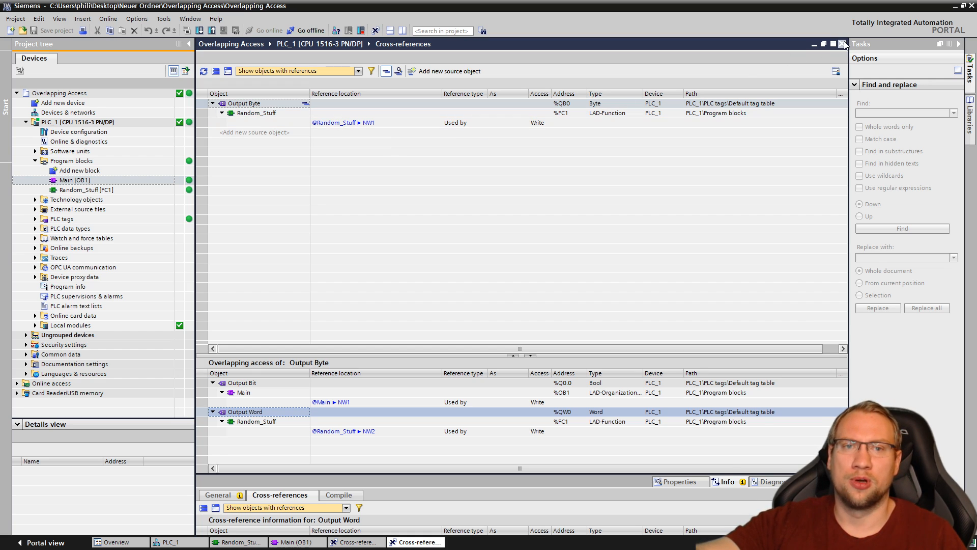
Open Main [OB1] and show cross-reference info for the Output Bit coil
double_click(87, 189)
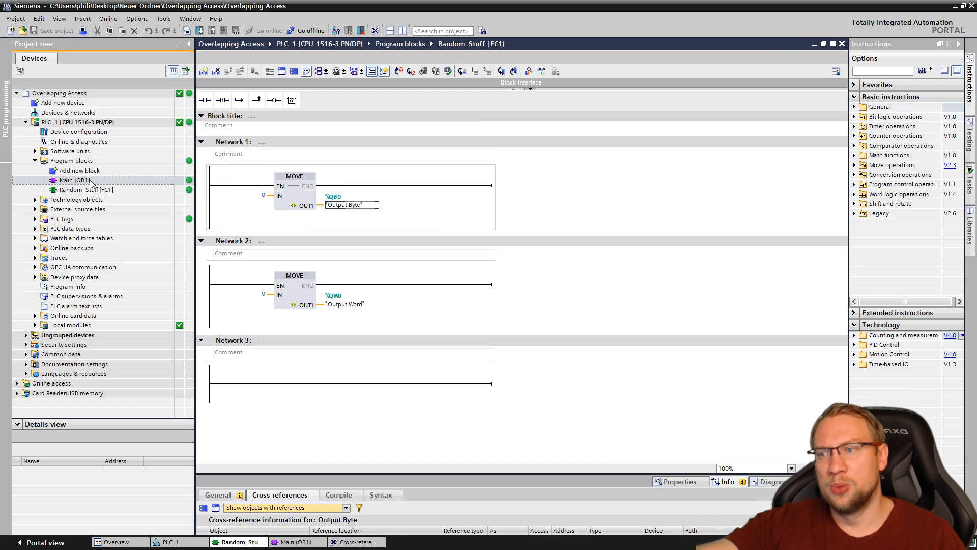
right_click(596, 188)
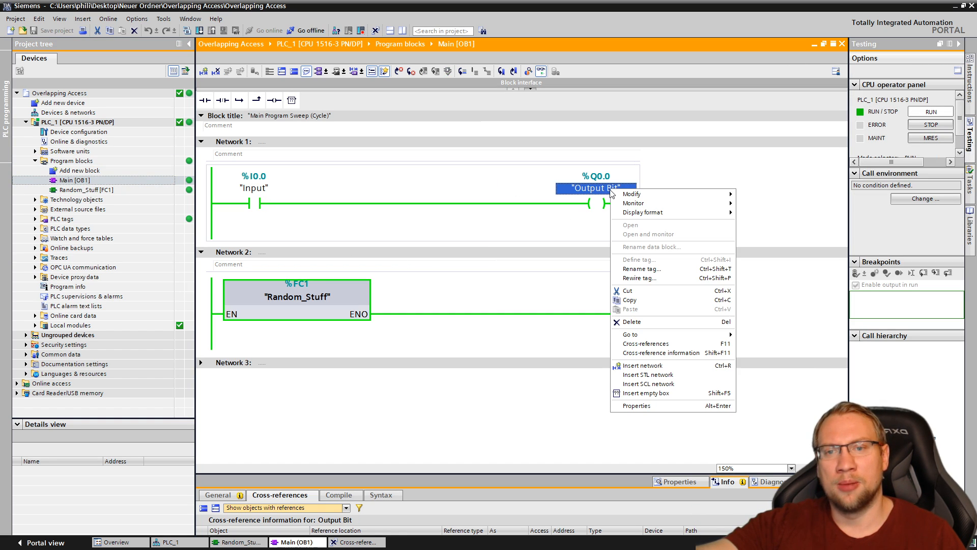
left_click(522, 482)
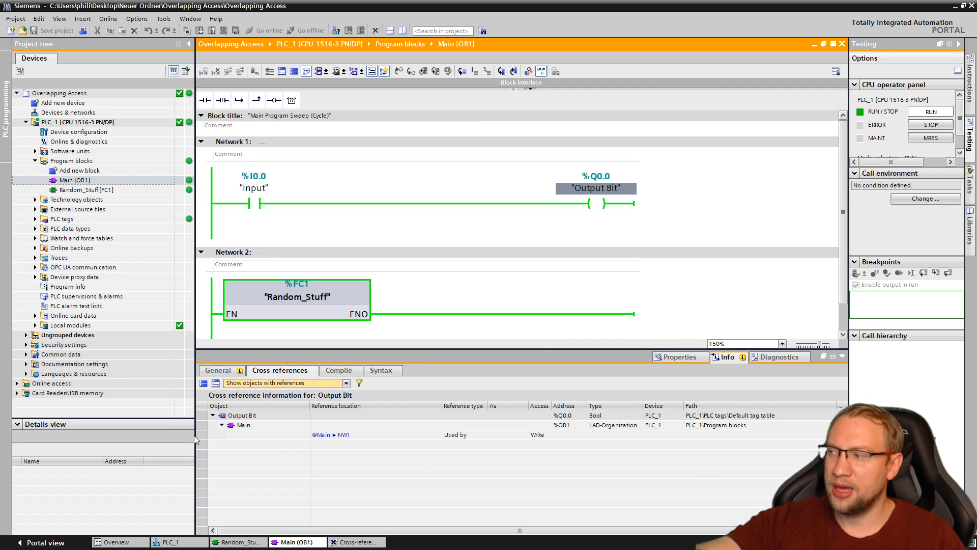
left_click(331, 434)
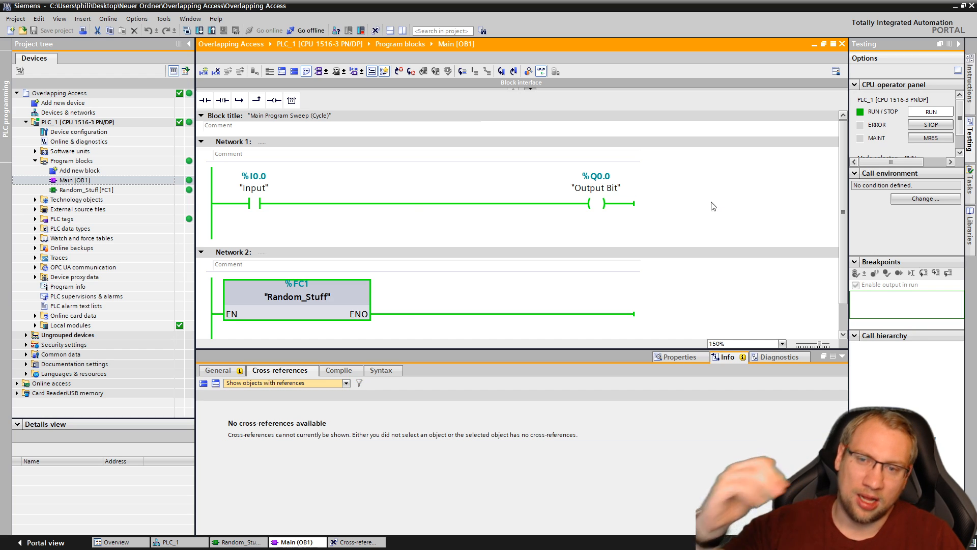
Open the full Output Bit cross-reference list and toggle the overlapping access display
right_click(596, 188)
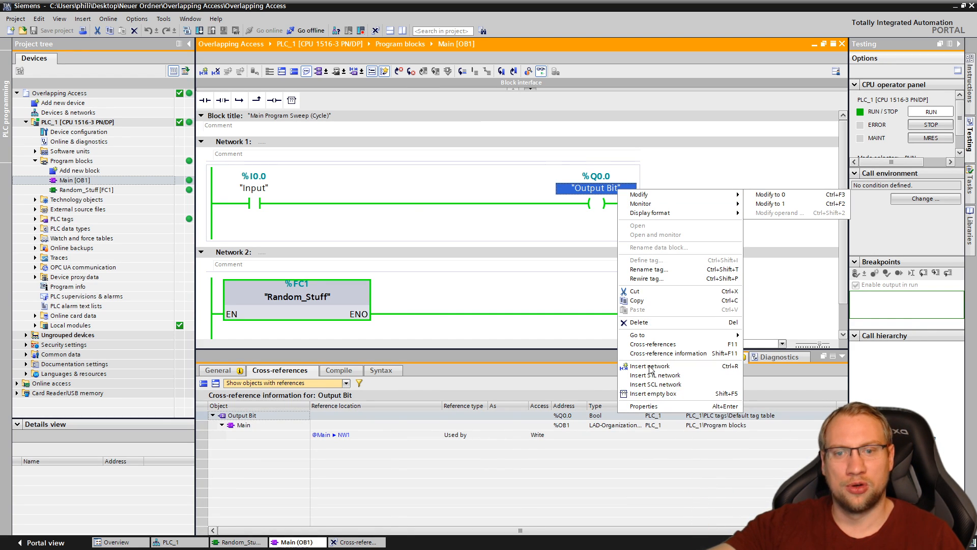
left_click(652, 344)
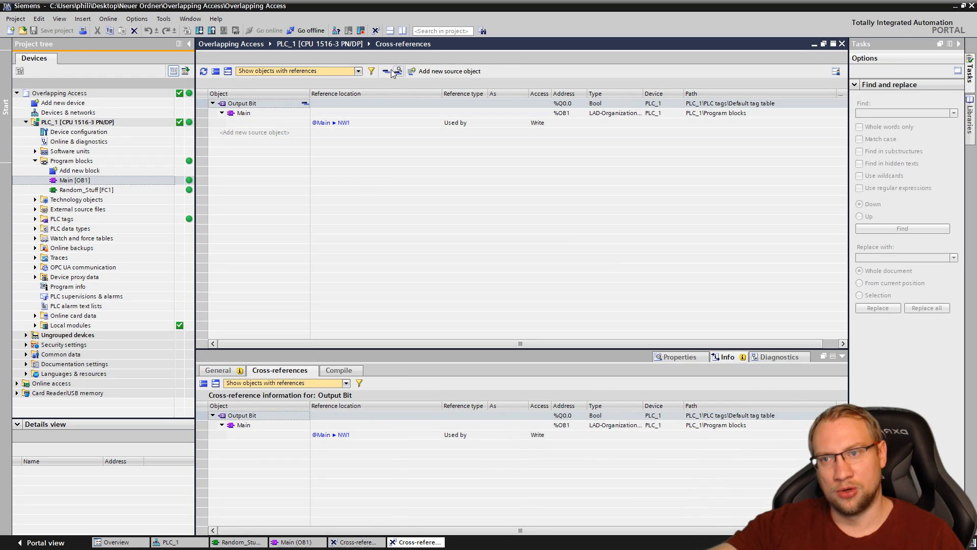
left_click(387, 70)
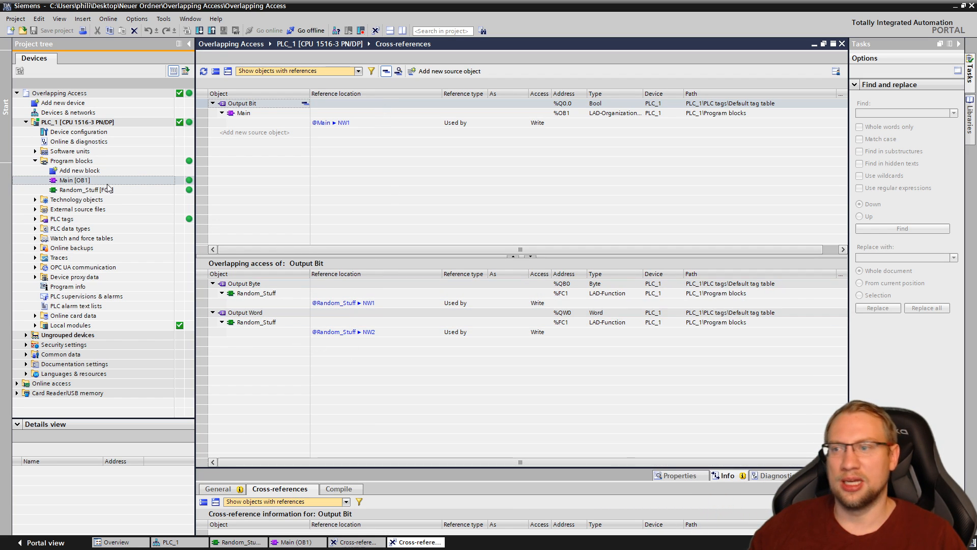
double_click(67, 181)
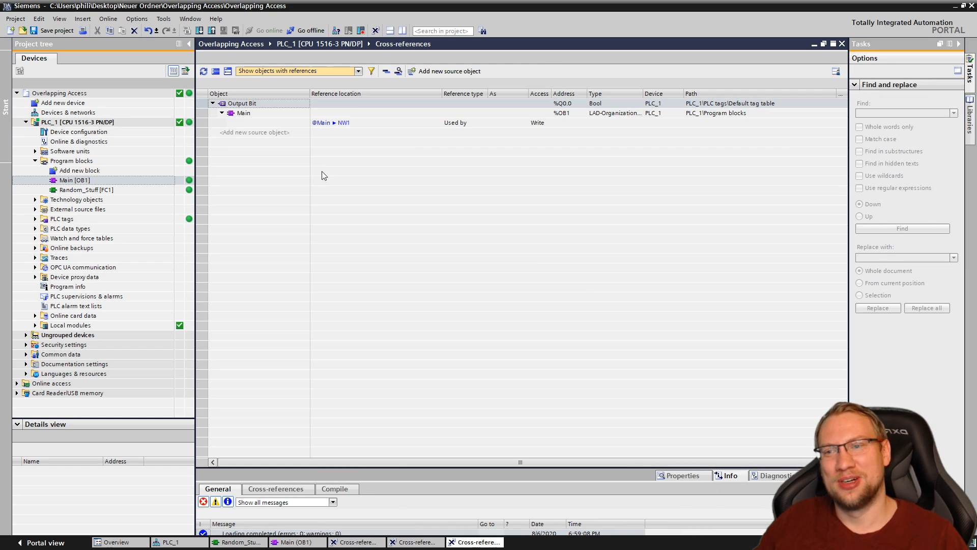
Toggle overlapping access again, then delete Random_Stuff [FC1] from the project tree
left_click(387, 70)
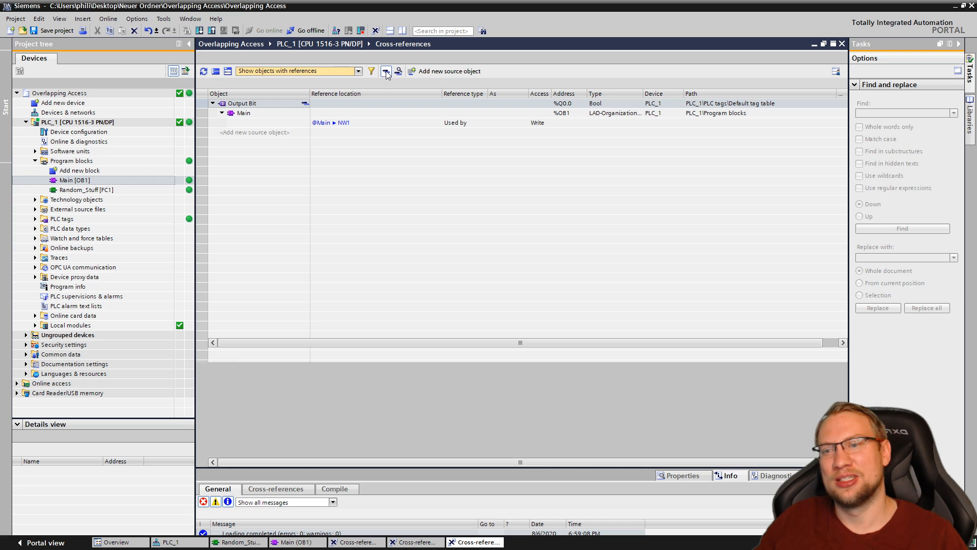
left_click(386, 70)
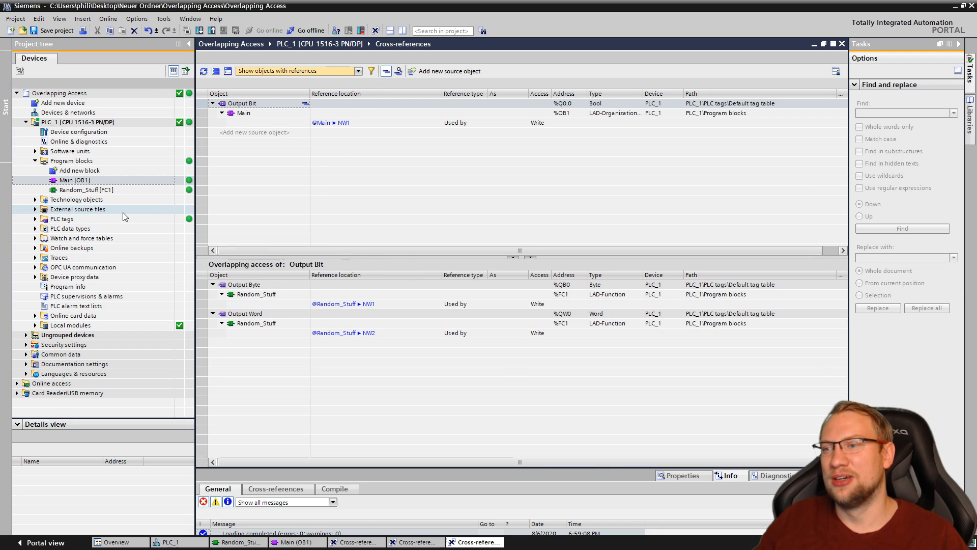
right_click(87, 189)
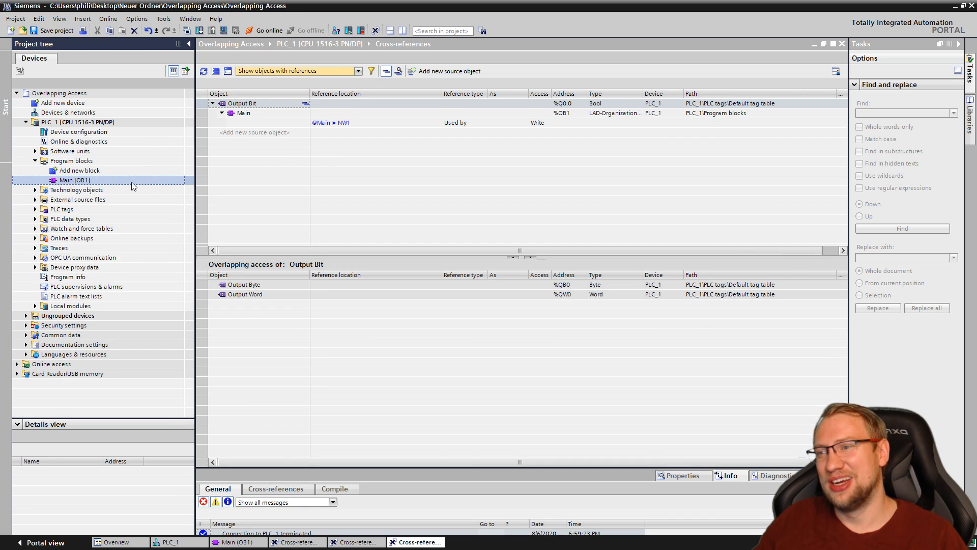
Download the changed program to PLC_1 and close the download results
left_click(197, 31)
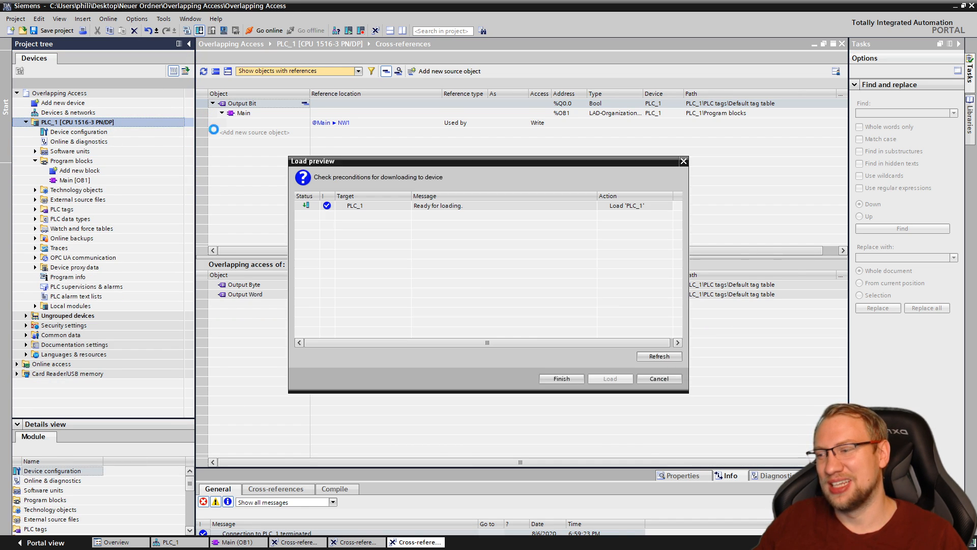
left_click(610, 378)
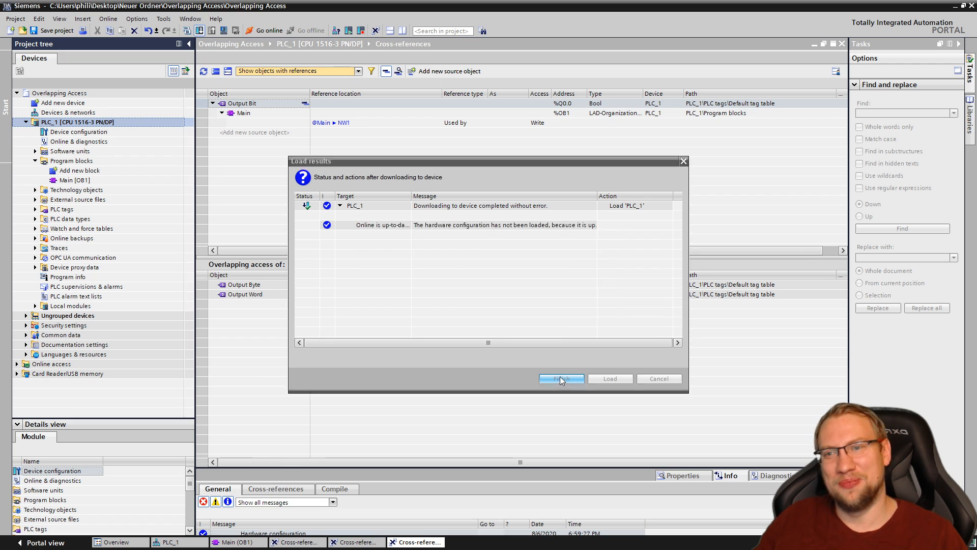
left_click(561, 378)
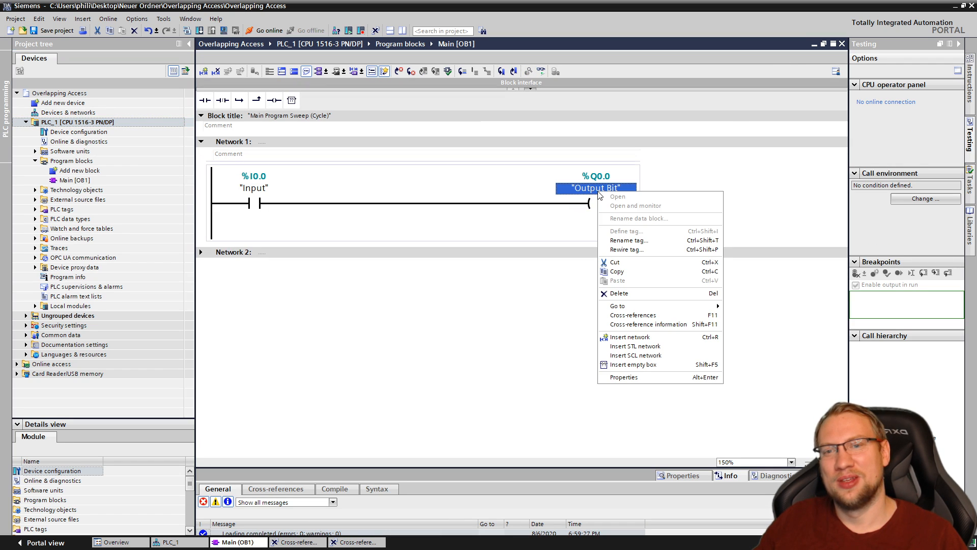
View Output Bit's cross-references with overlapping access, inspecting unused Output Byte and Output Word
left_click(633, 314)
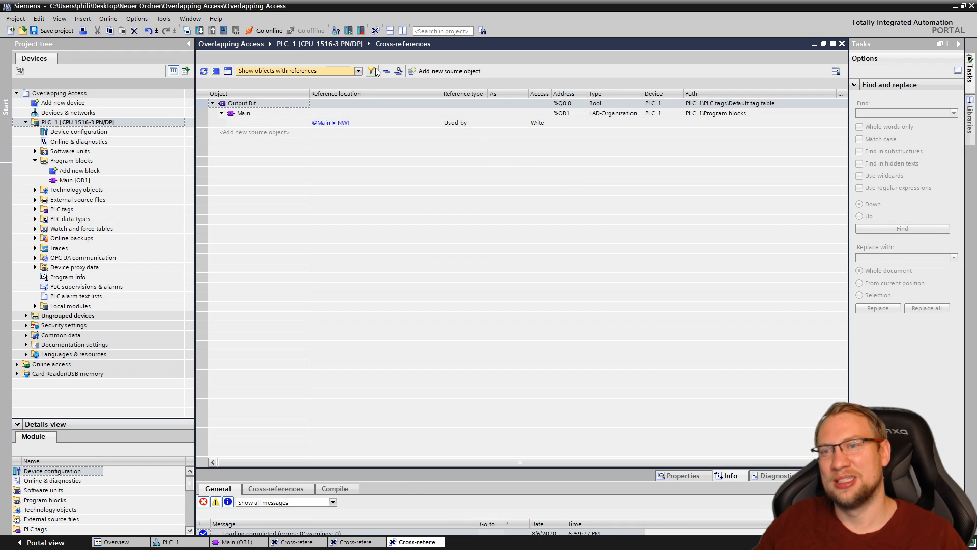
left_click(372, 70)
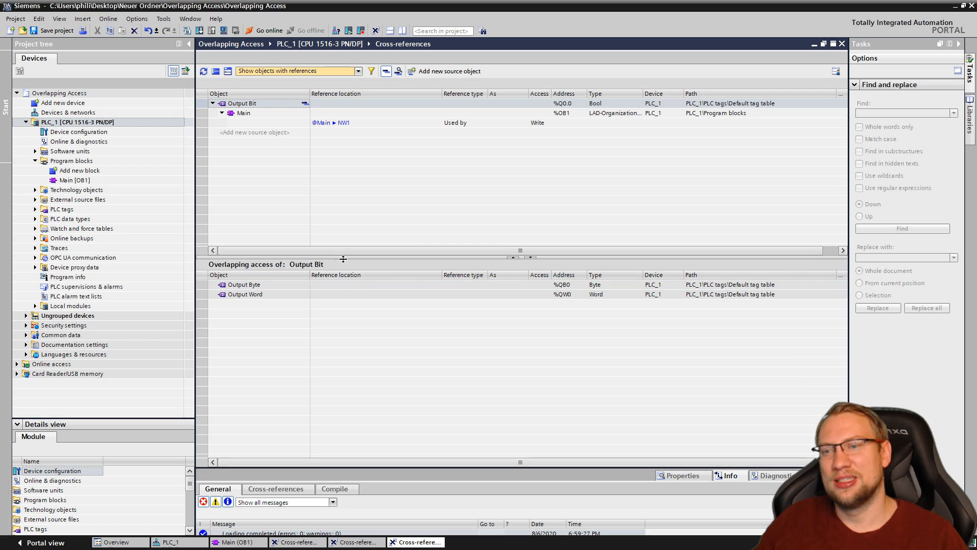
left_click(245, 251)
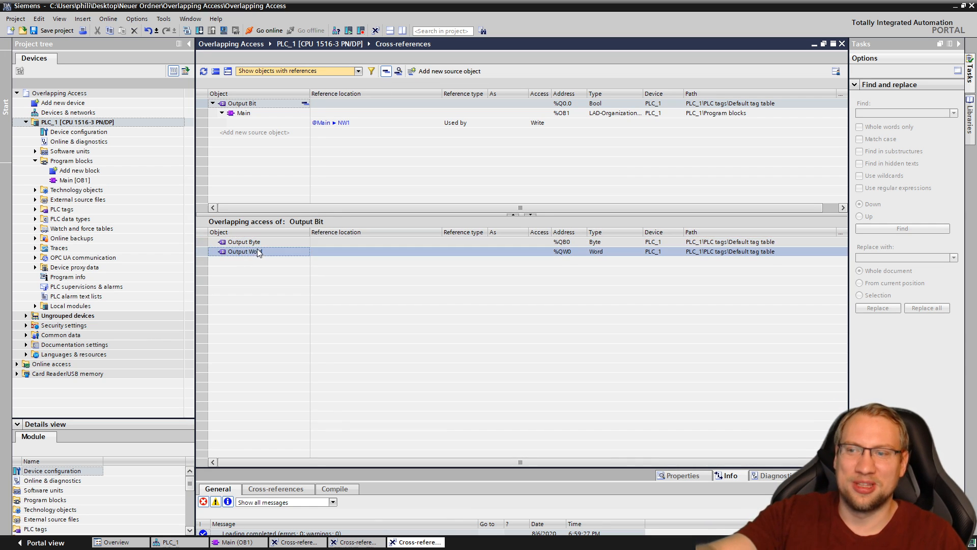
left_click(244, 241)
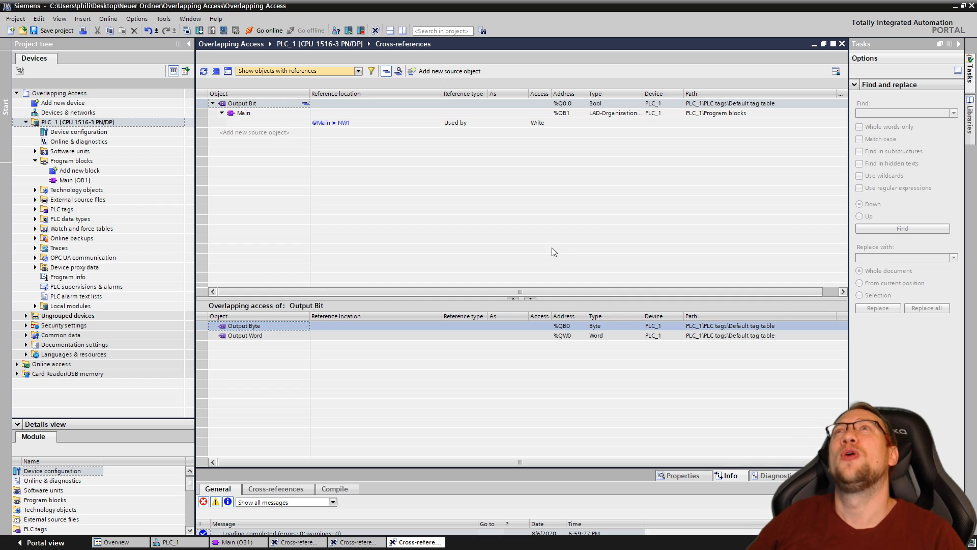
mouse_move(480, 308)
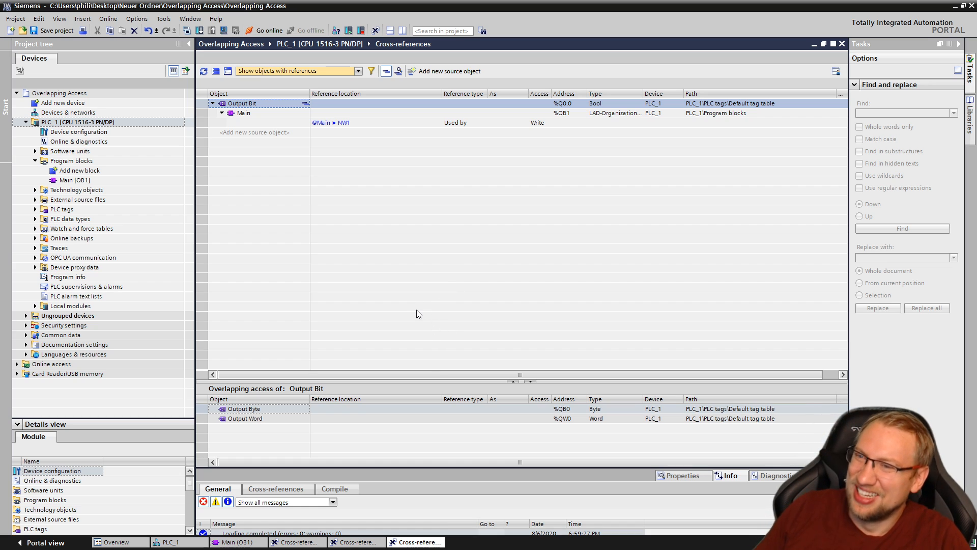
mouse_move(414, 340)
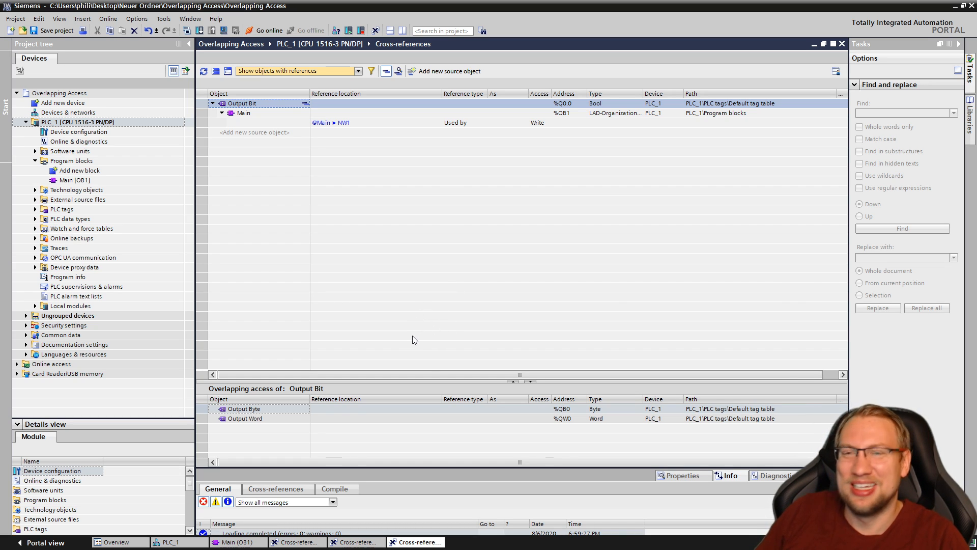
mouse_move(284, 156)
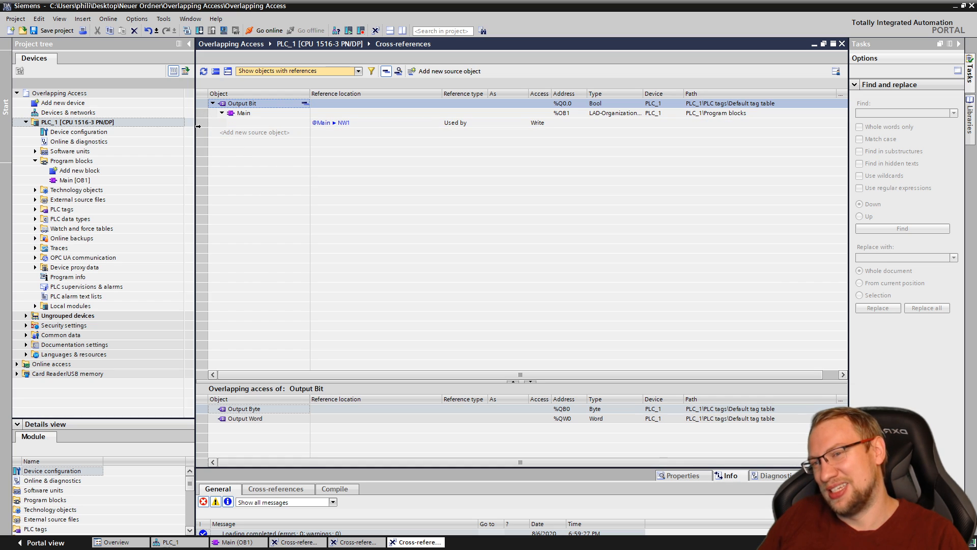
mouse_move(305, 236)
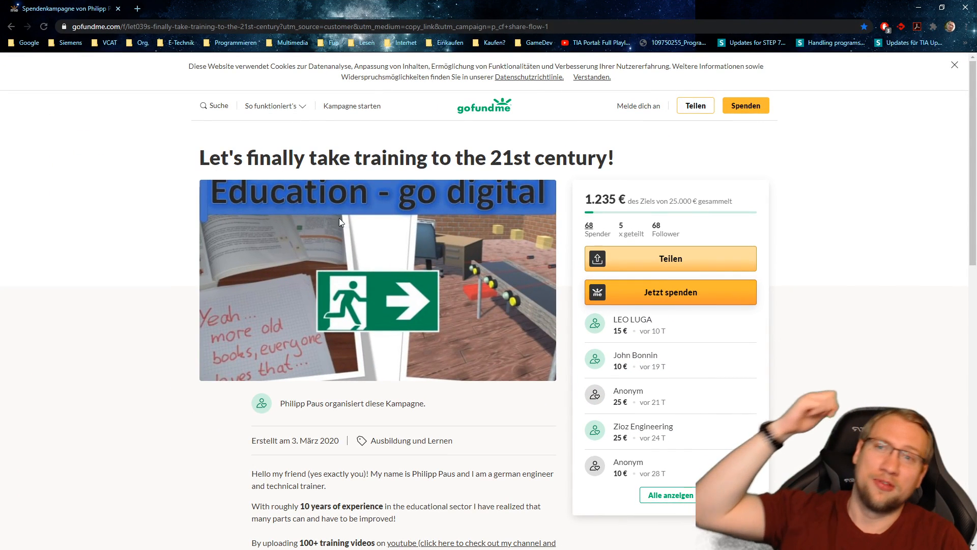
mouse_move(673, 305)
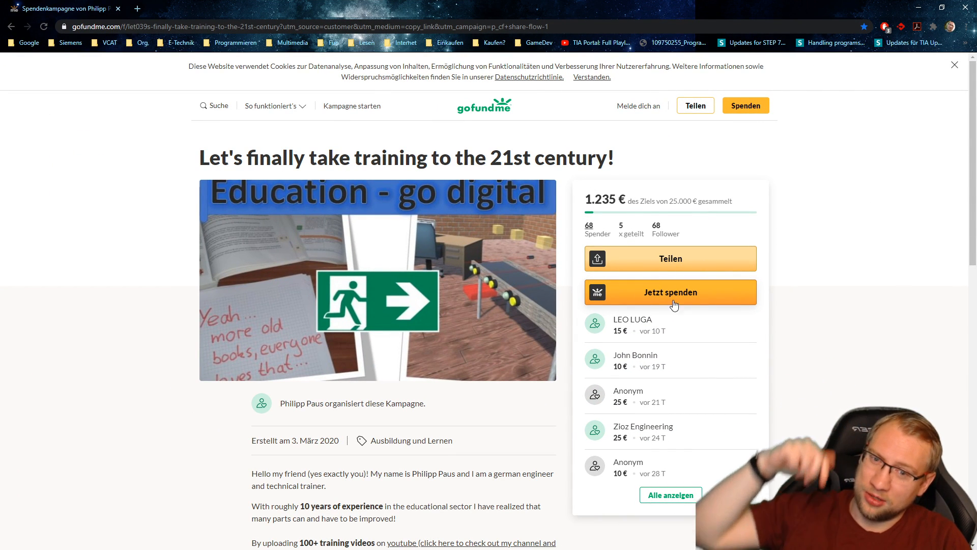